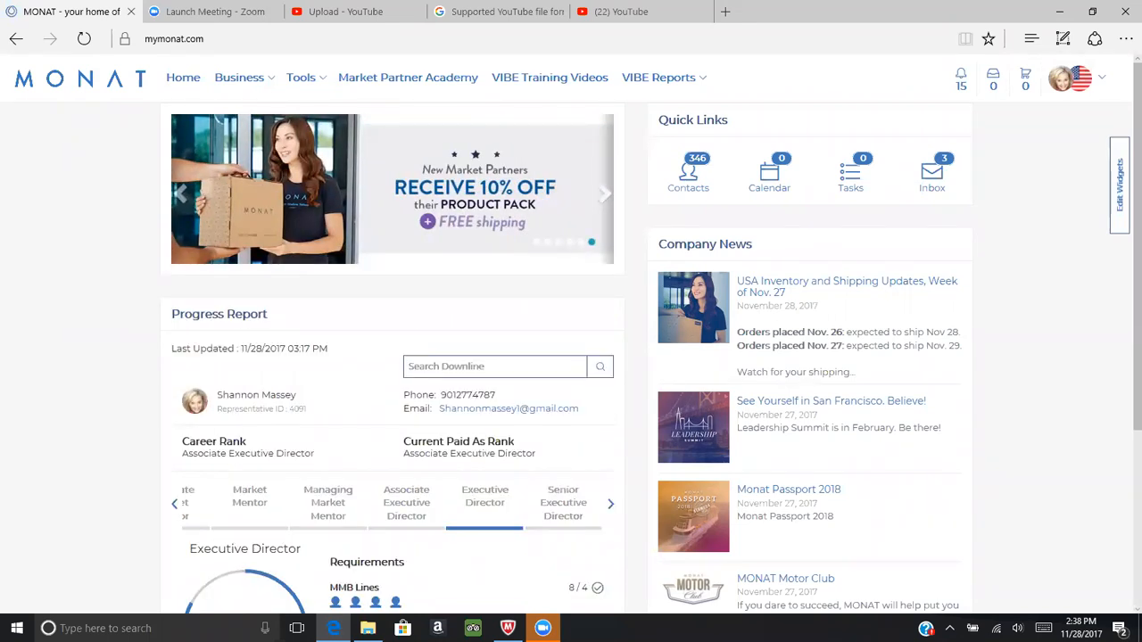
mouse_move(678, 72)
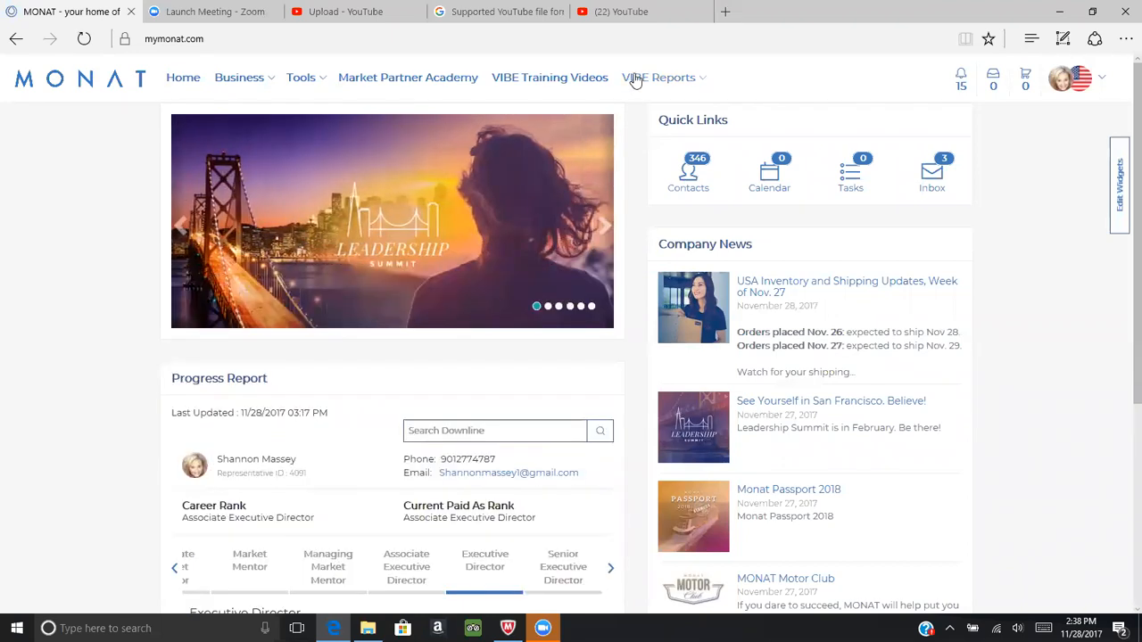
Open Market Partner Search from the VIBE Reports menu, listing 1408 downline partners
left_click(664, 77)
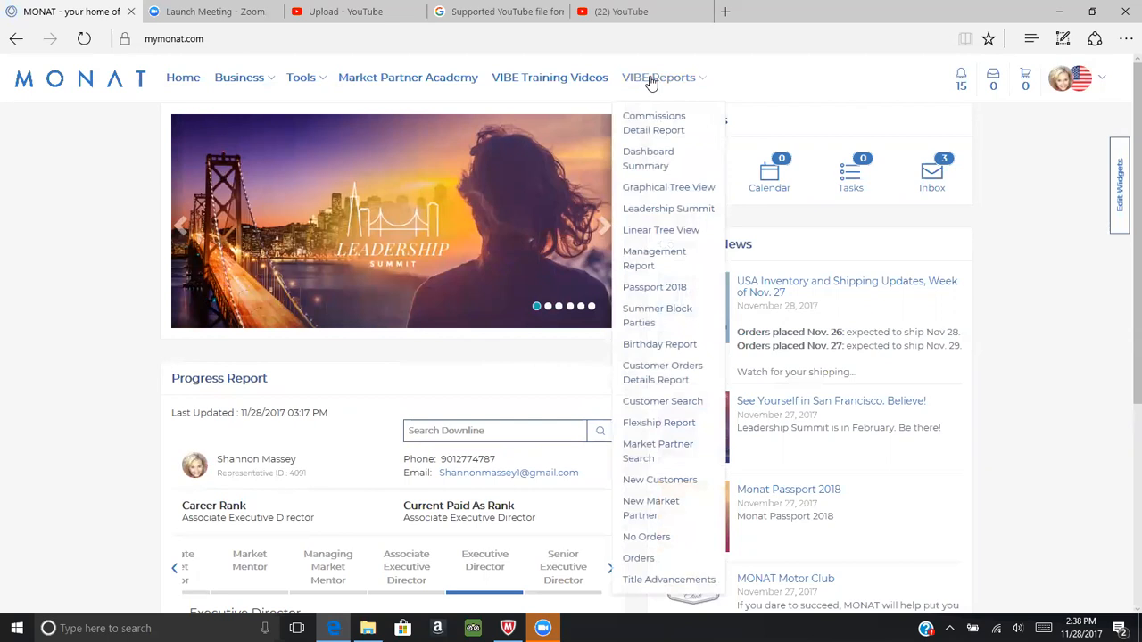
mouse_move(657, 450)
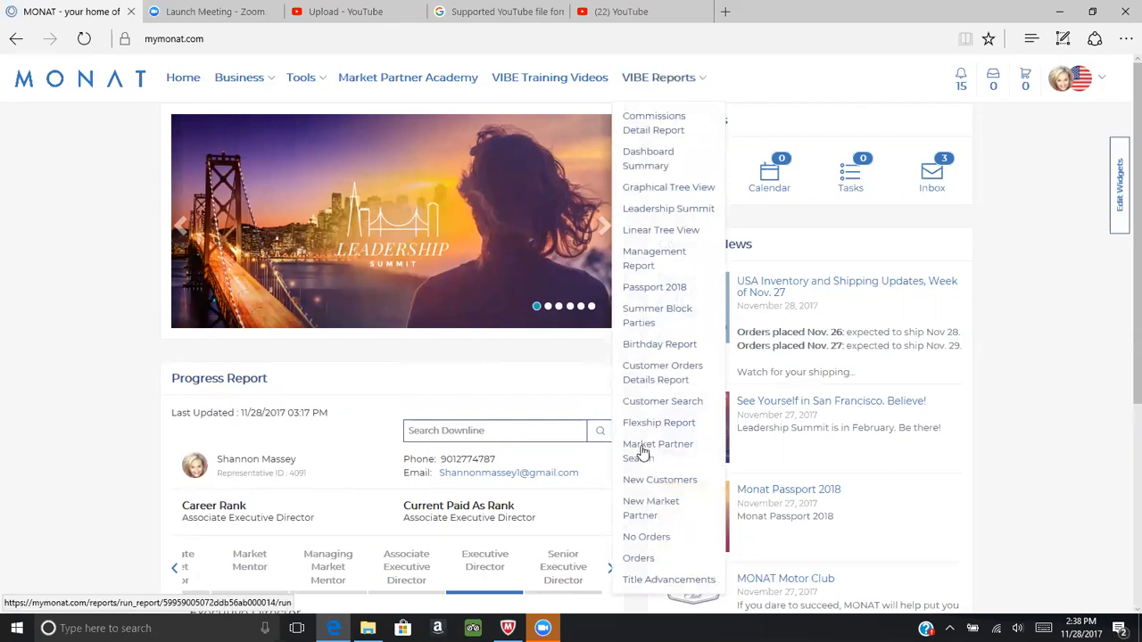
left_click(658, 451)
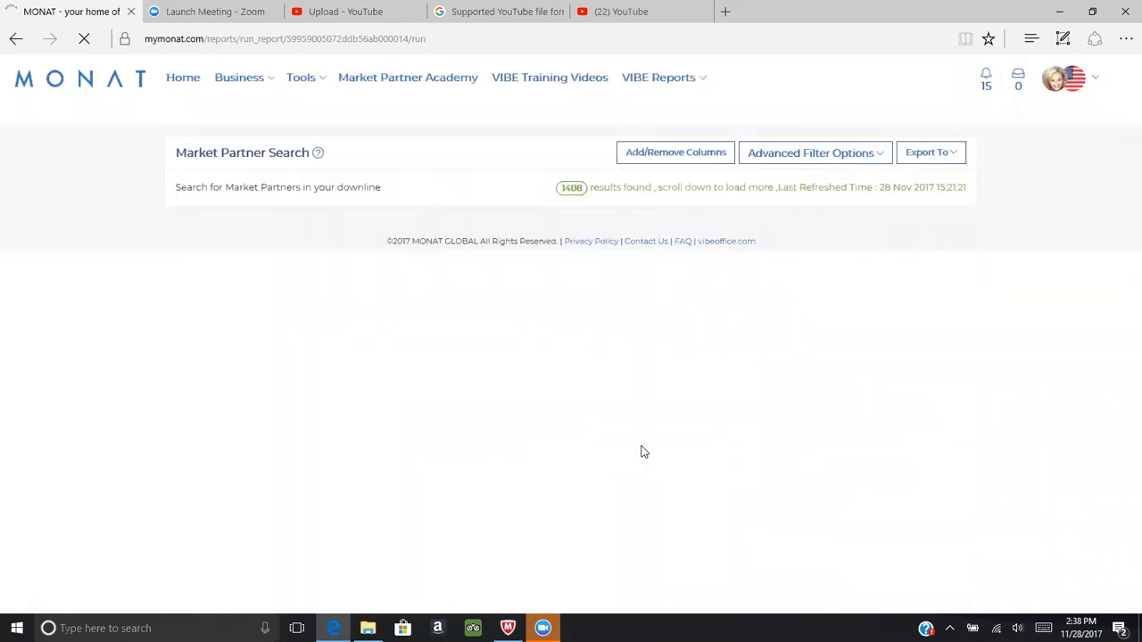
mouse_move(790, 211)
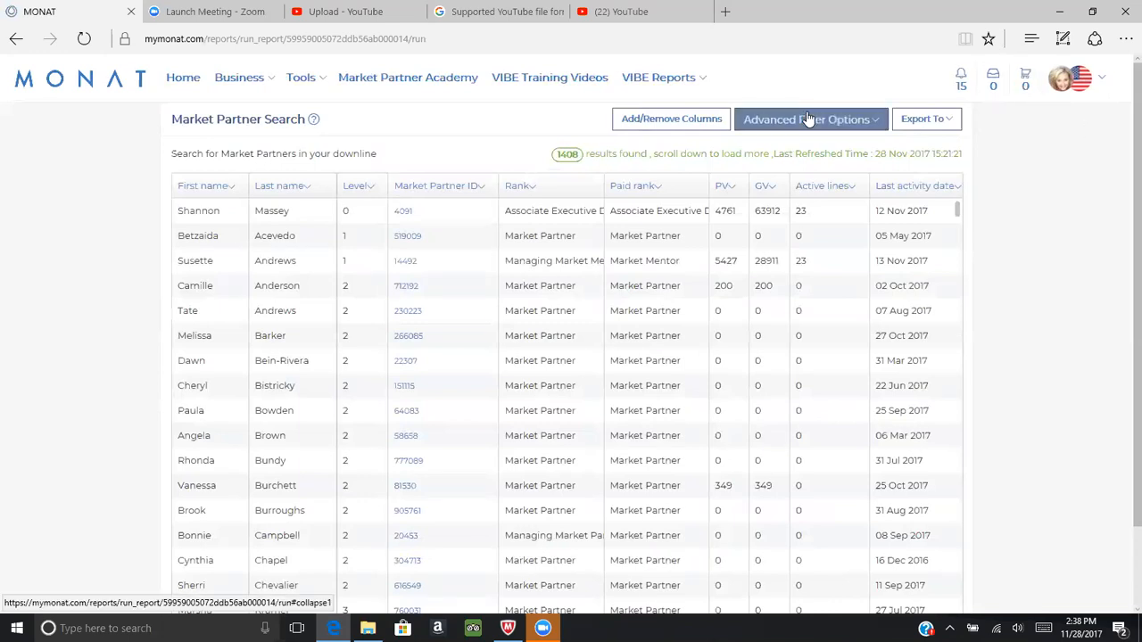
Expand Advanced Filter Options and scroll to the Constraints and Output sections
left_click(807, 119)
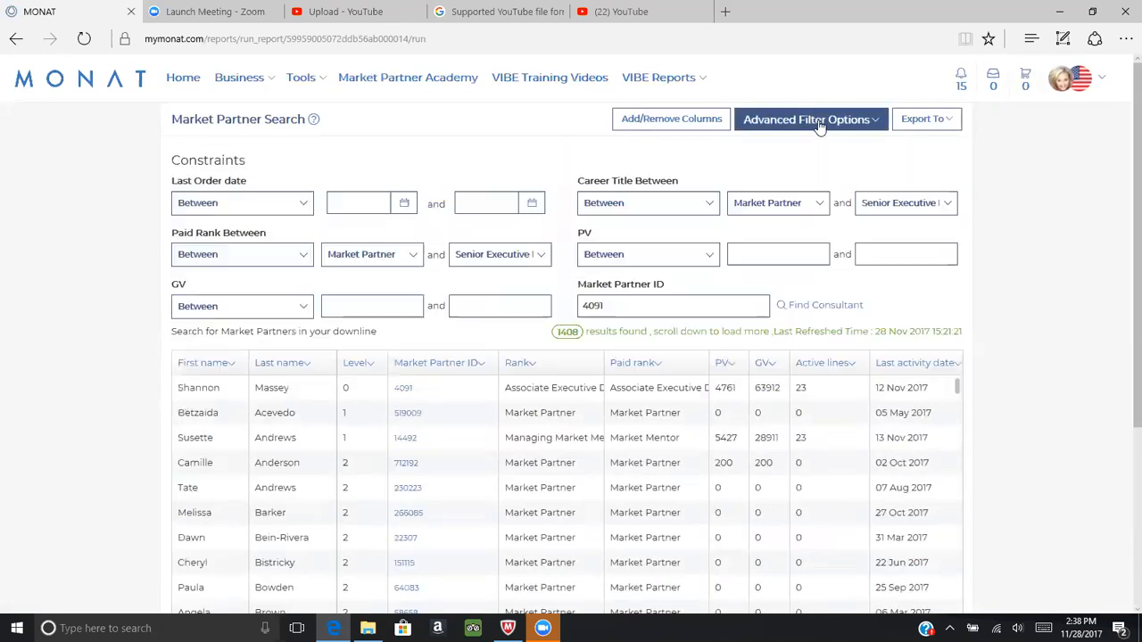
left_click(806, 118)
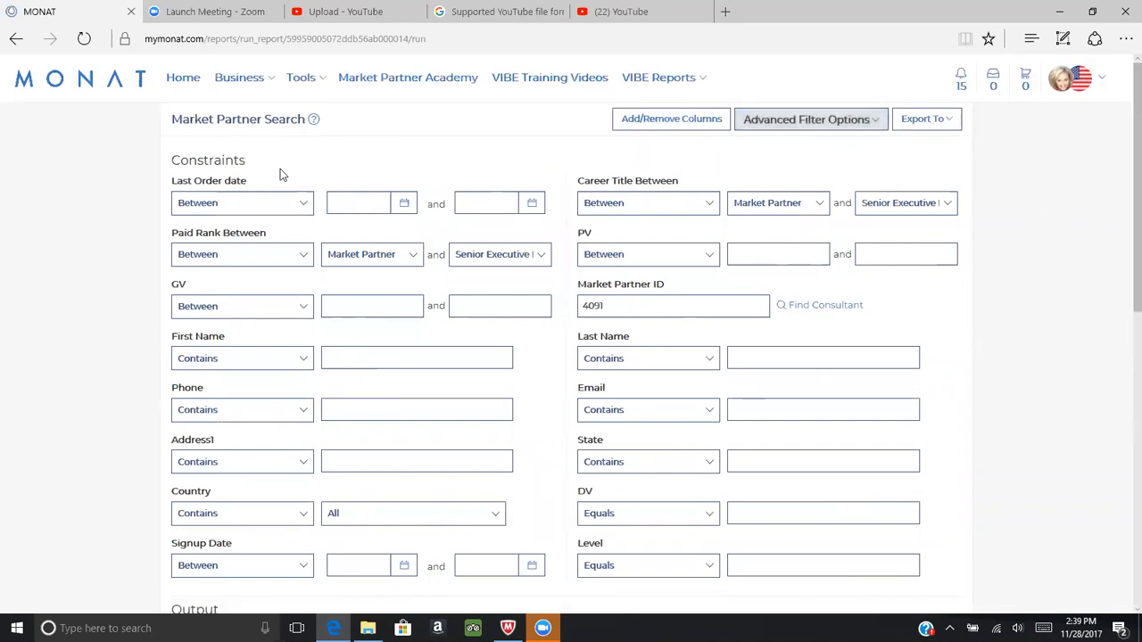
mouse_move(1122, 165)
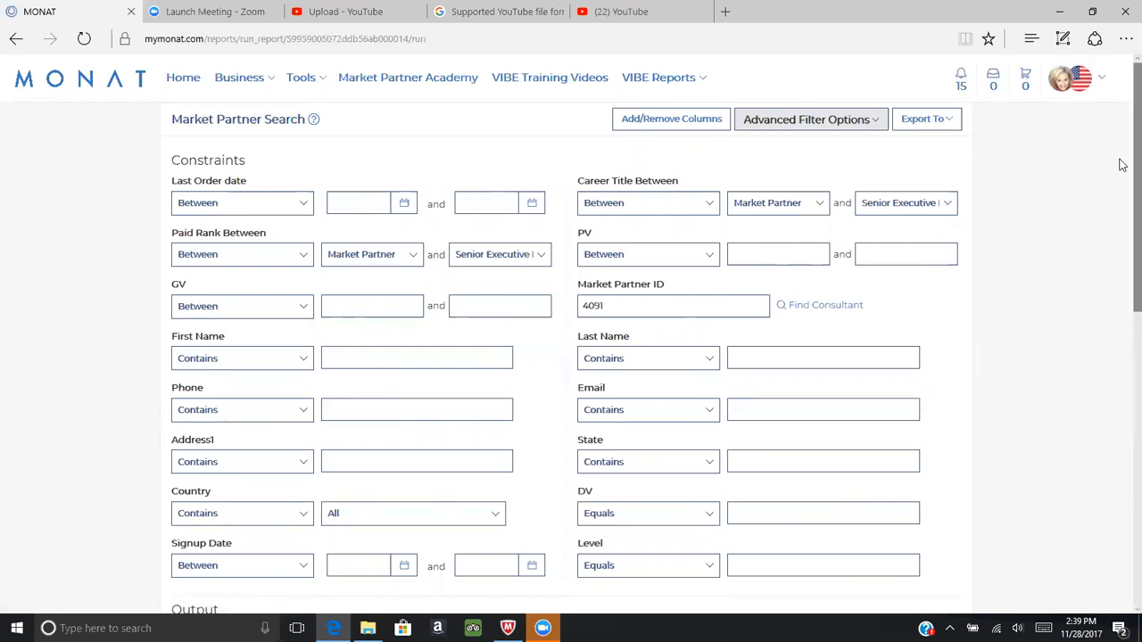
scroll("down", 3)
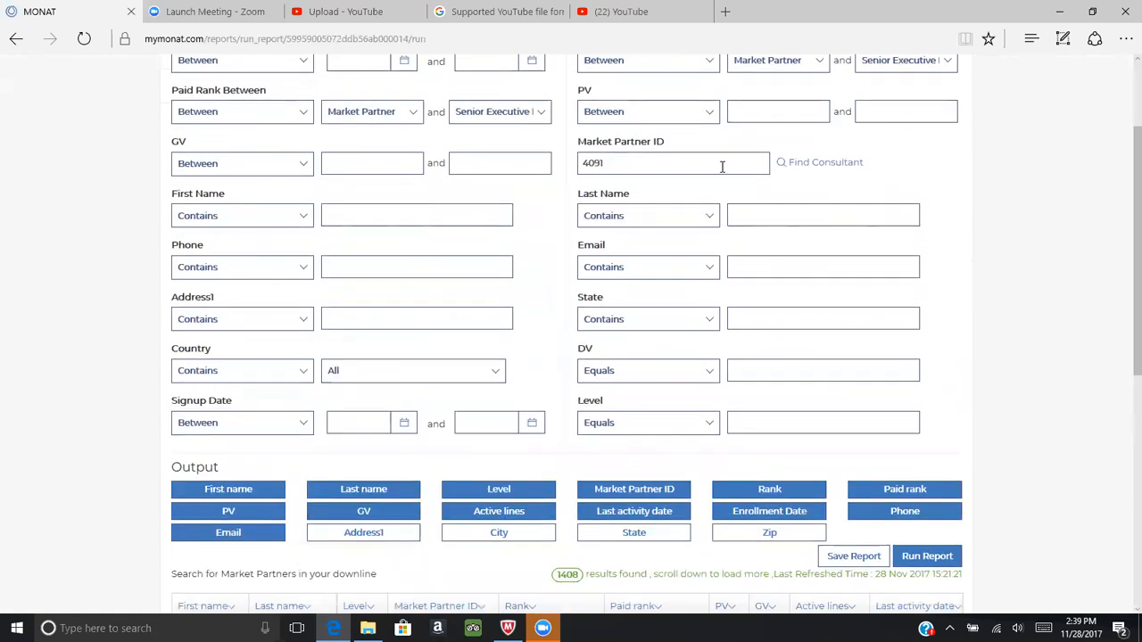
mouse_move(824, 162)
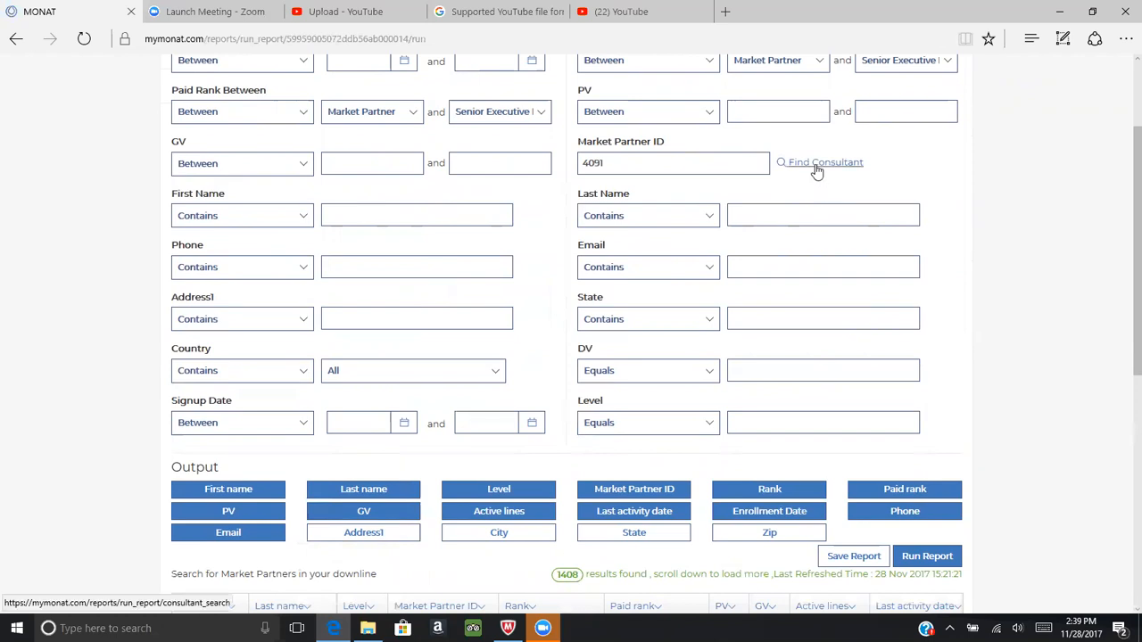
Look up consultant 'Cindy' by name and use the first match's ID as the partner filter
left_click(824, 162)
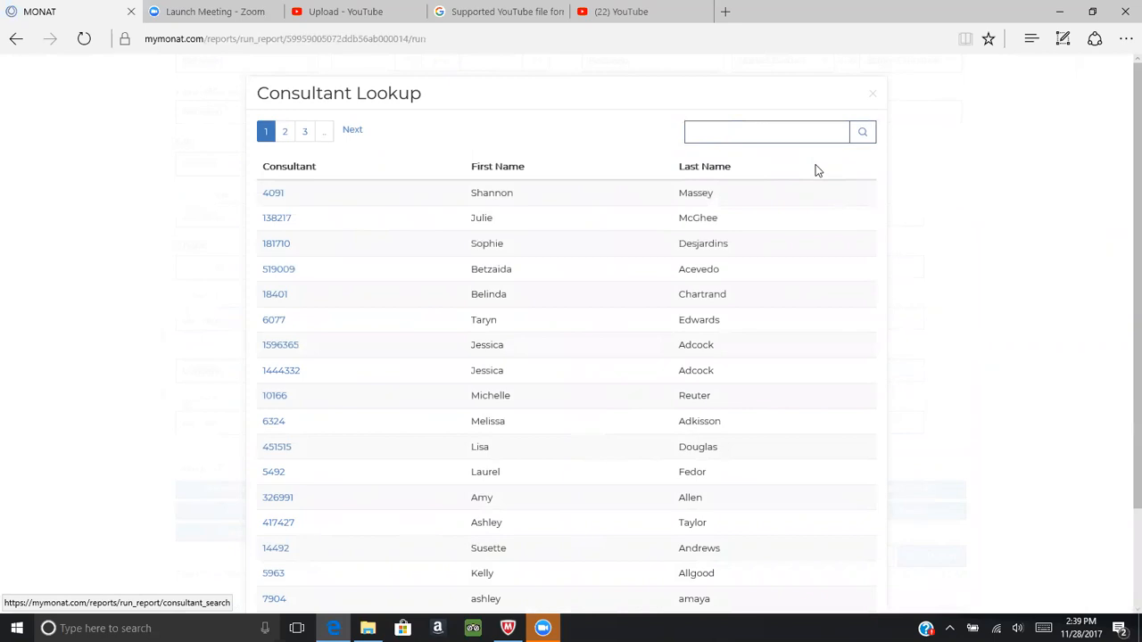
left_click(766, 131)
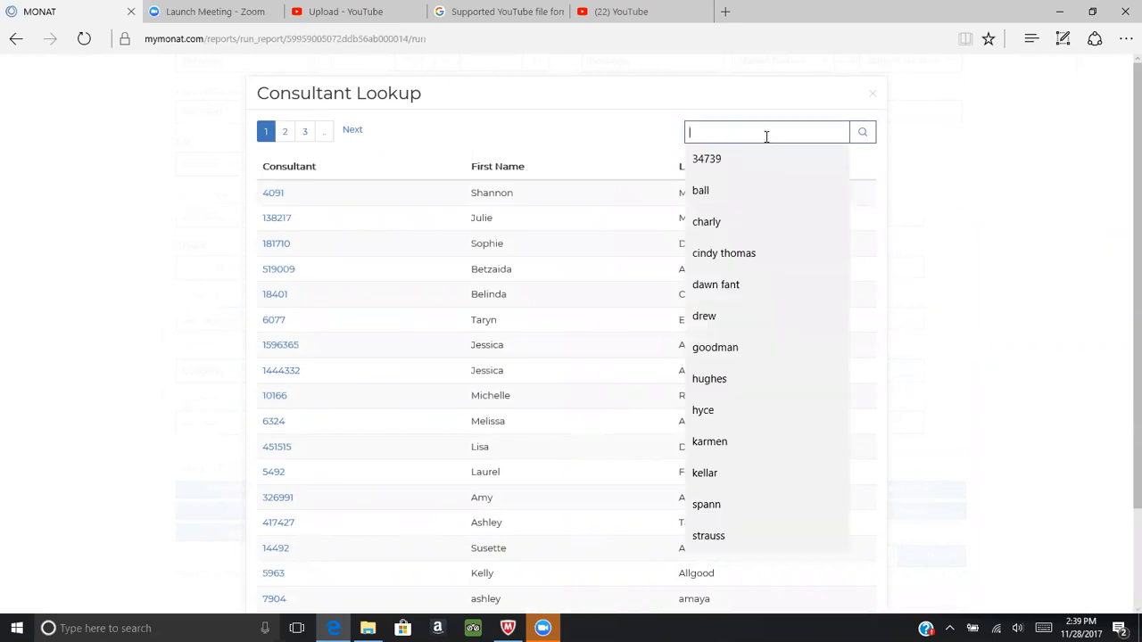
type("Cindy")
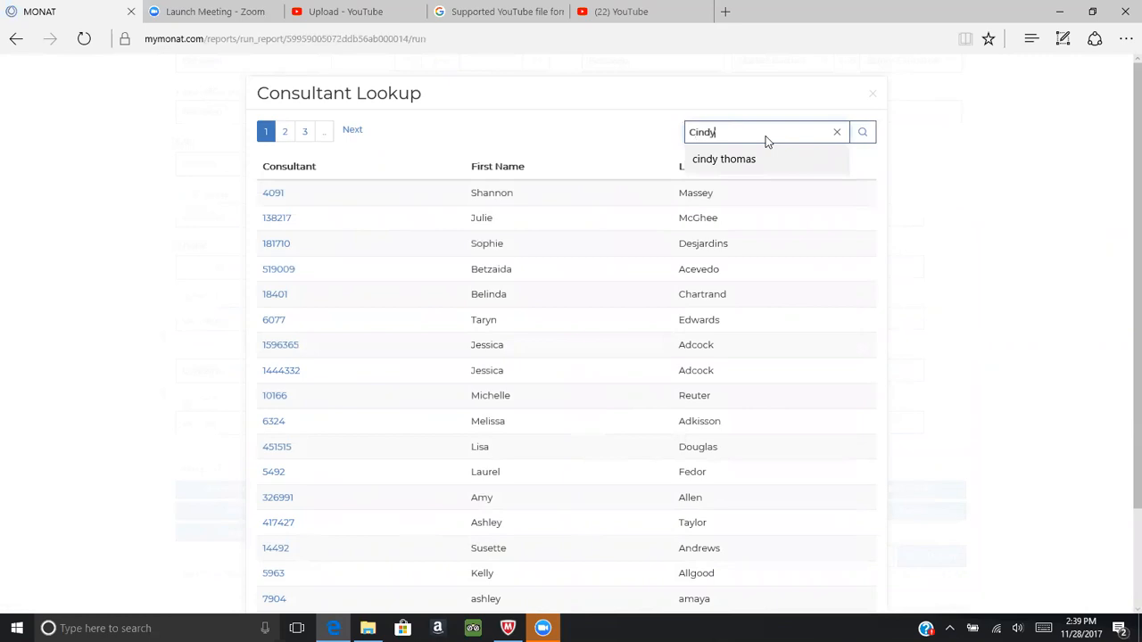
left_click(724, 159)
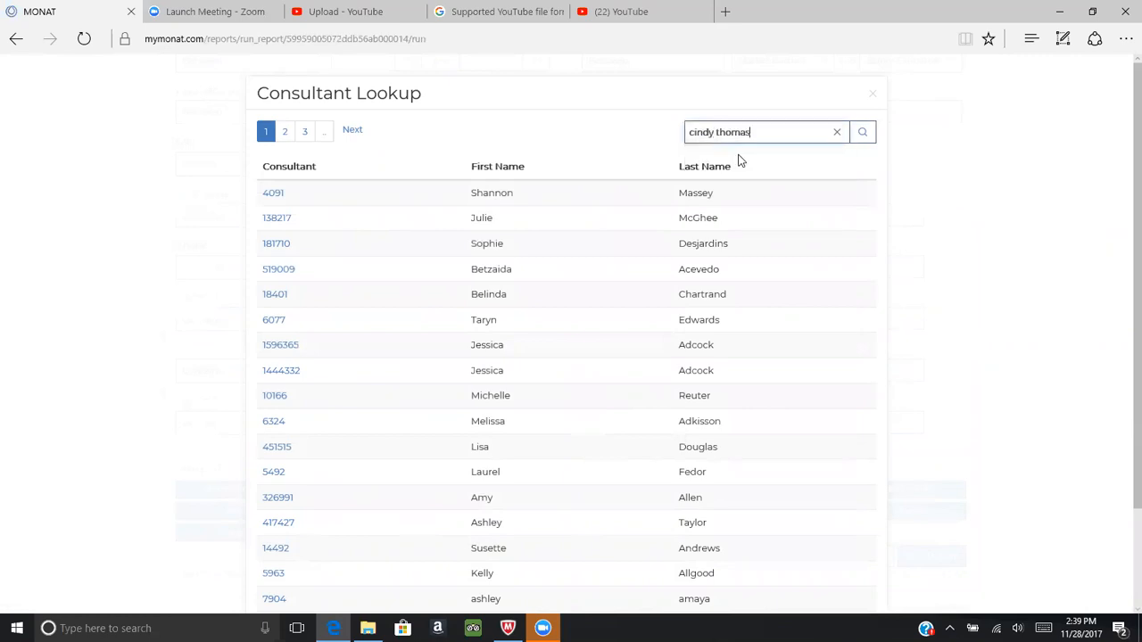
left_click(862, 132)
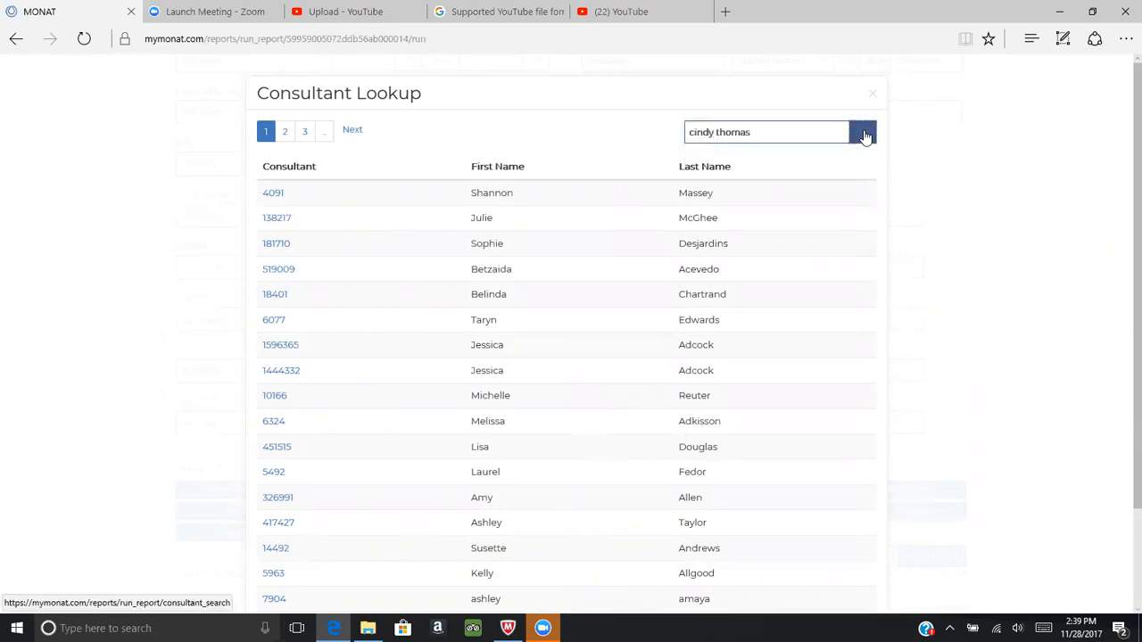
left_click(863, 132)
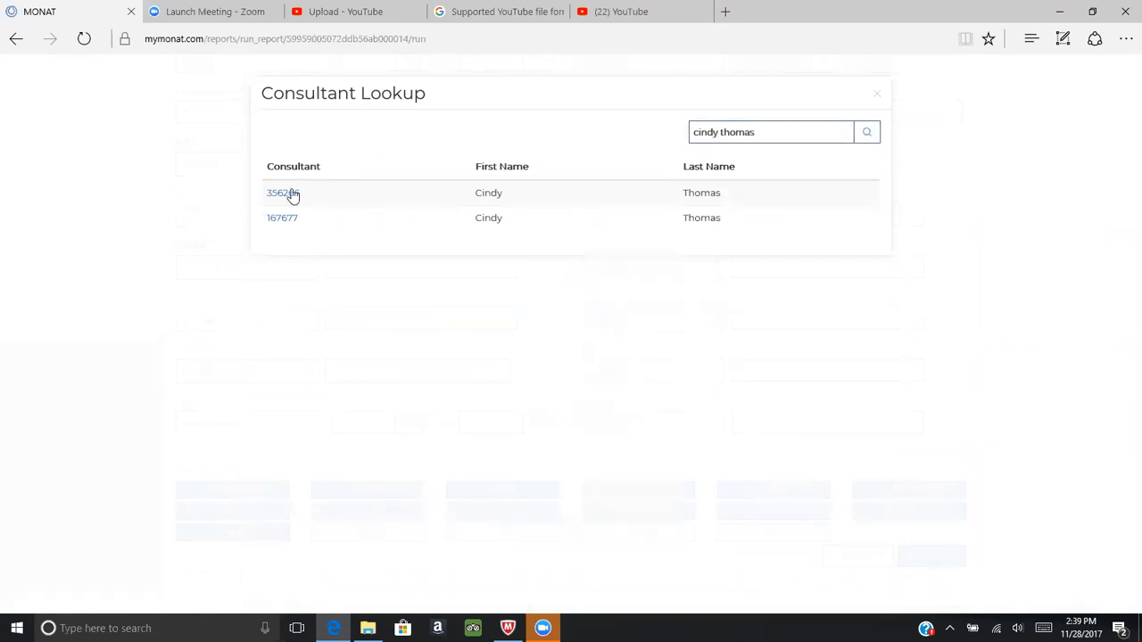
left_click(282, 193)
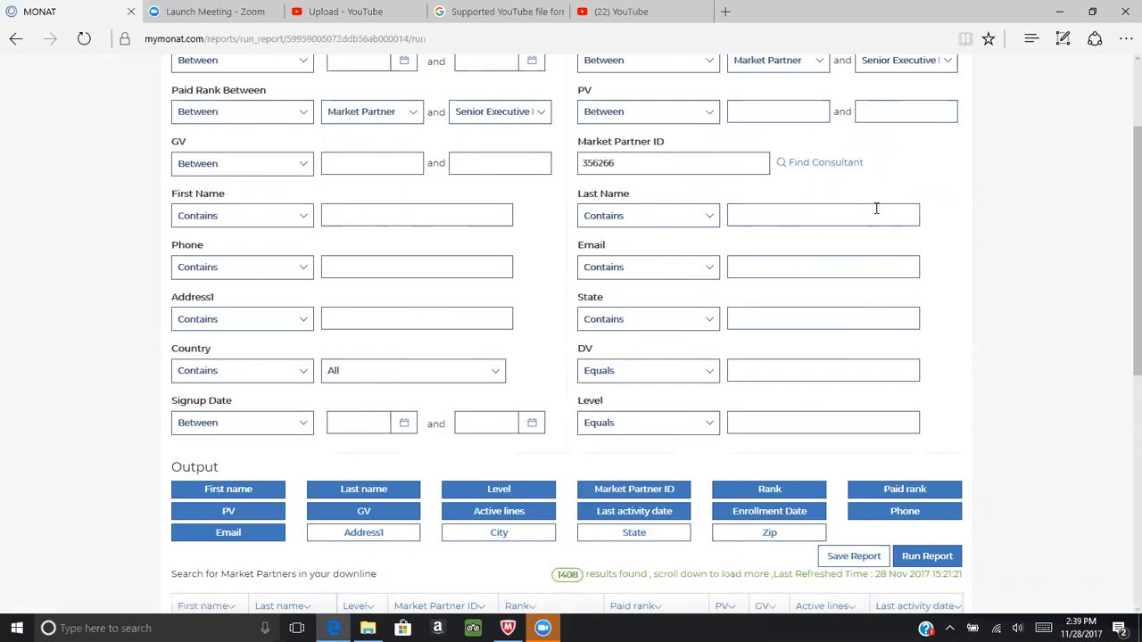
mouse_move(1121, 209)
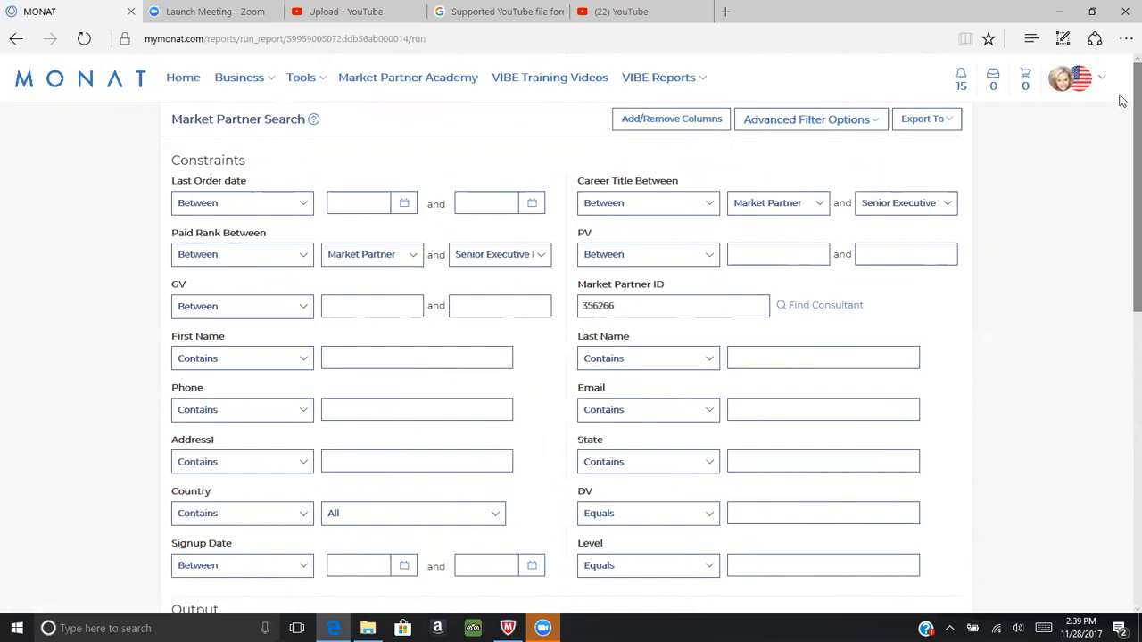
scroll("down", 3)
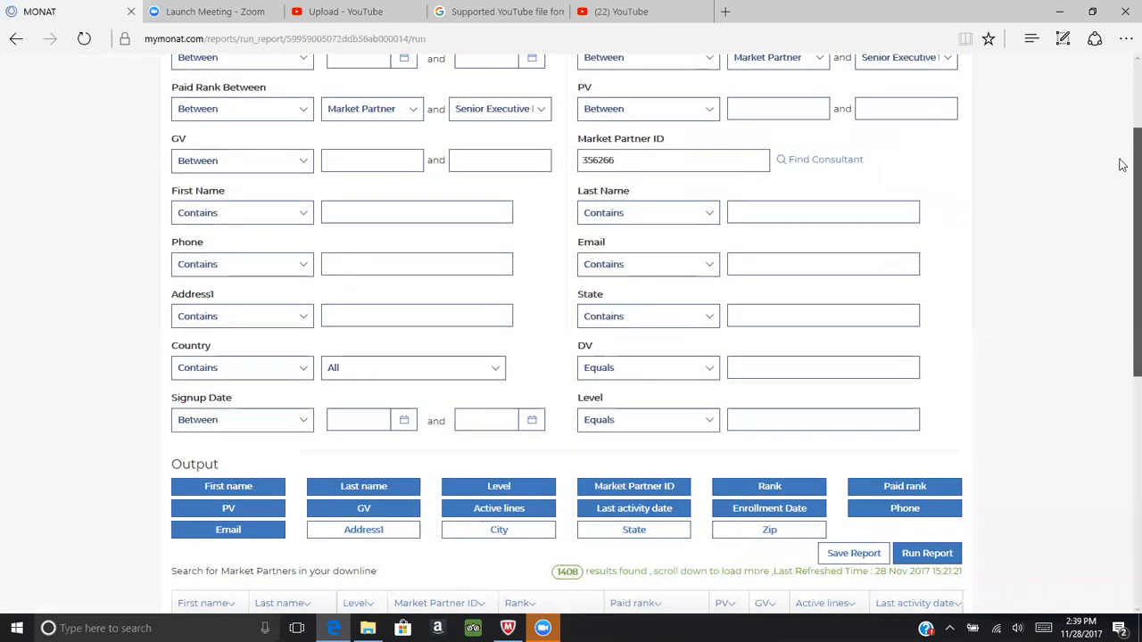
scroll("down", 3)
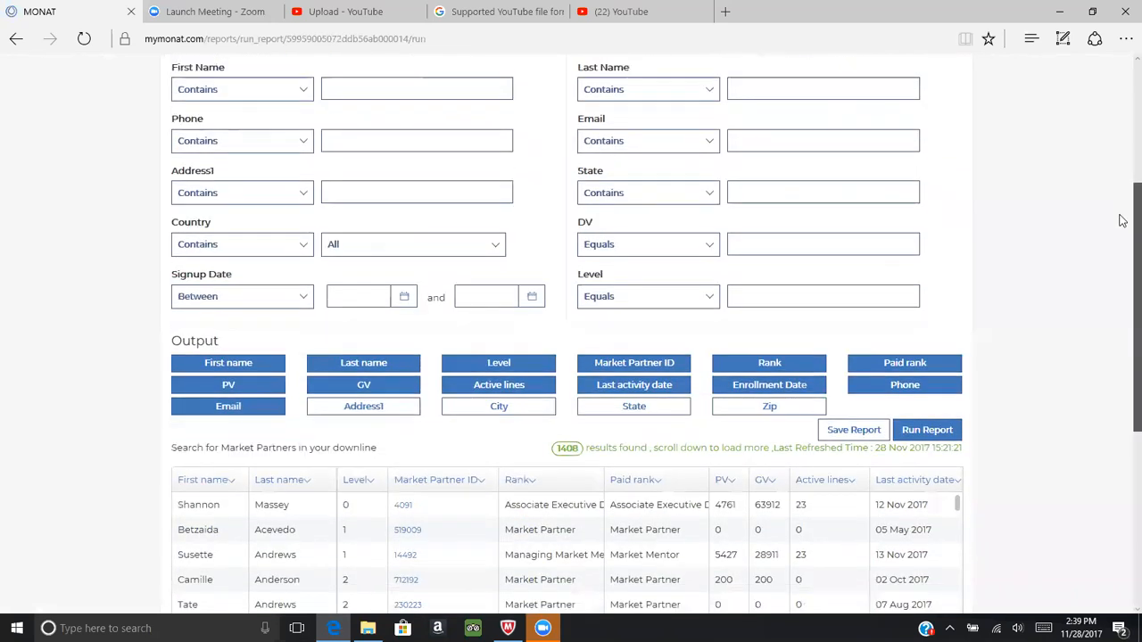
mouse_move(173, 306)
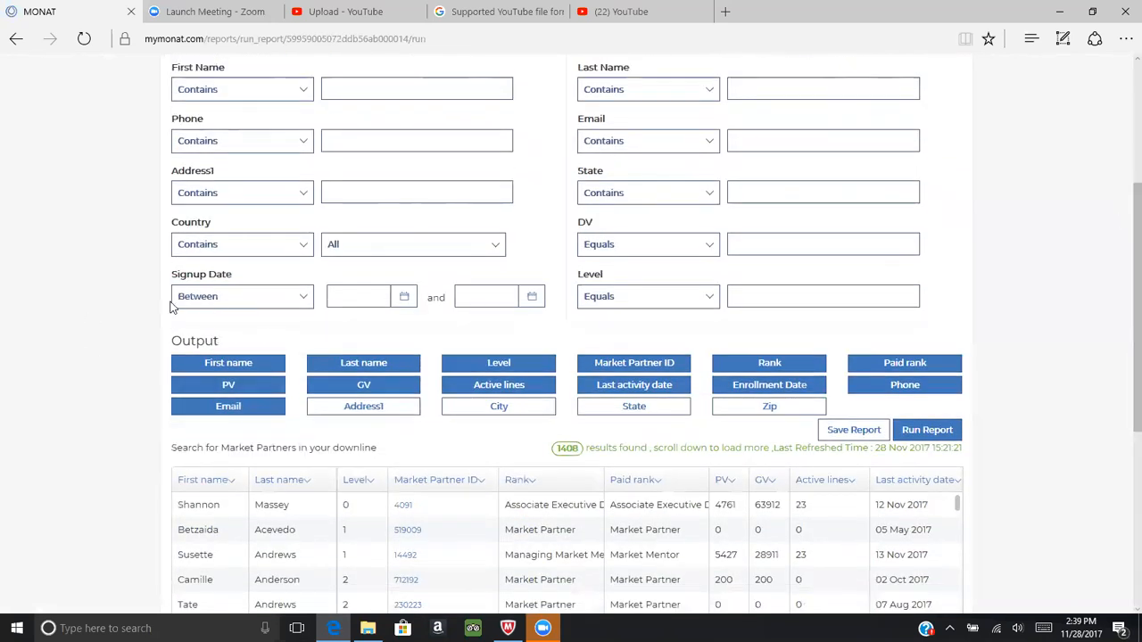
mouse_move(1056, 356)
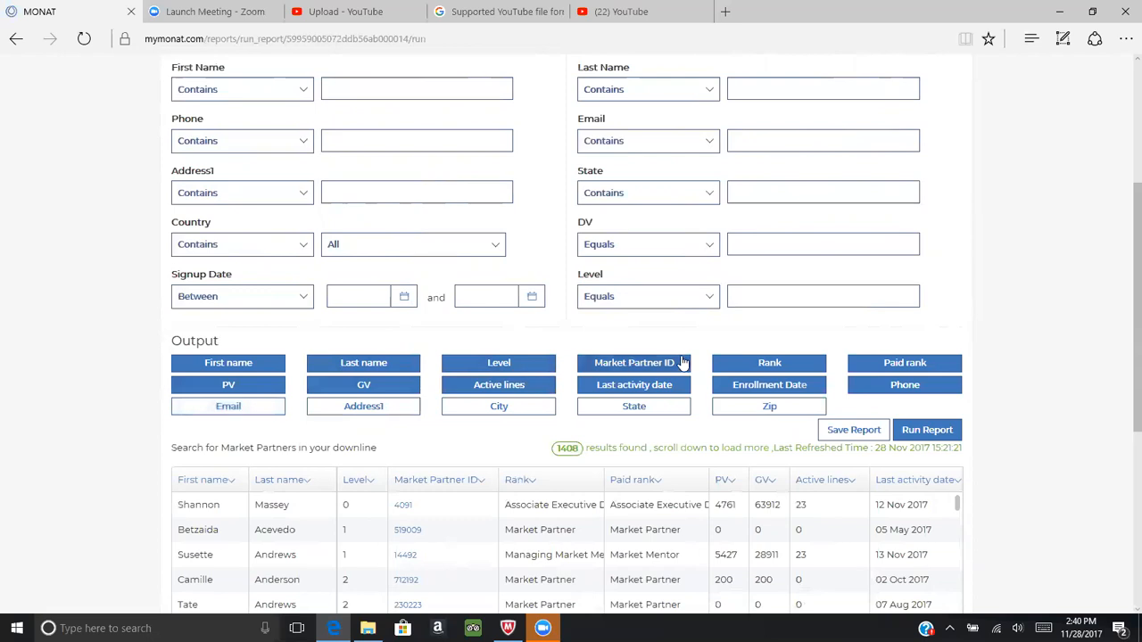
Drop Market Partner ID from the output and run the report
left_click(633, 384)
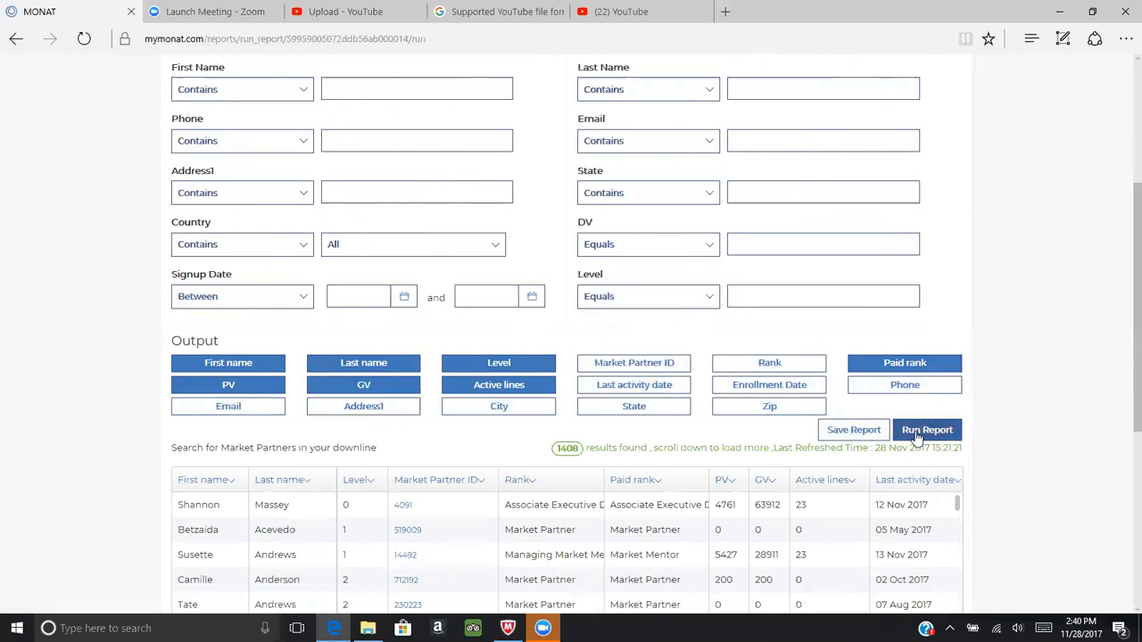
left_click(927, 429)
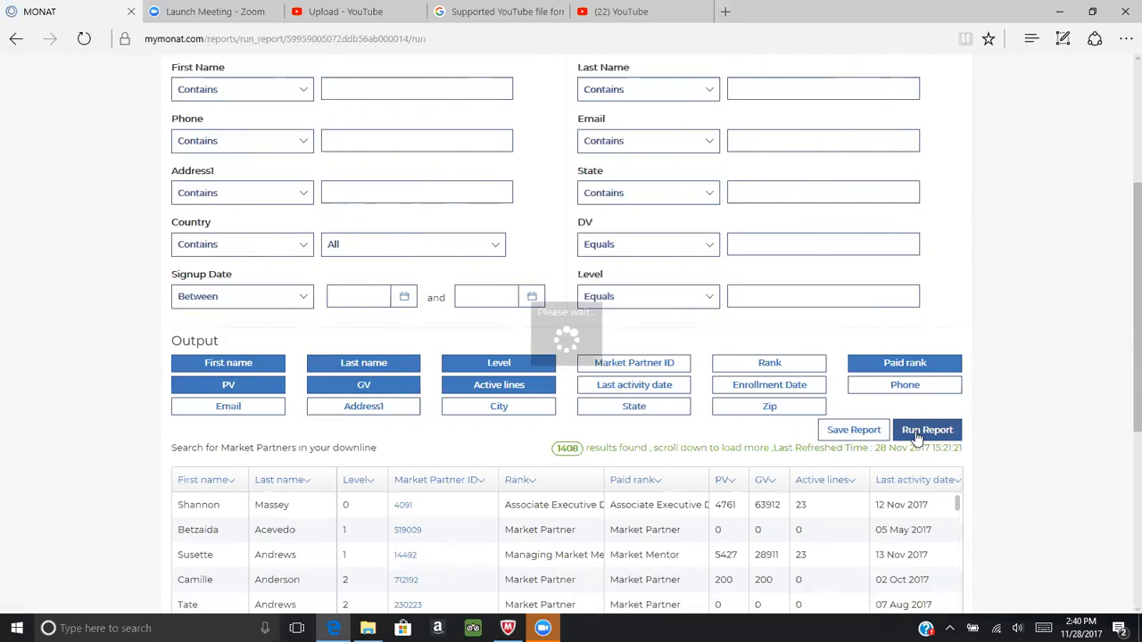
Run the report again to list 179 partners with names, level, paid rank, PV, GV, active lines
left_click(926, 429)
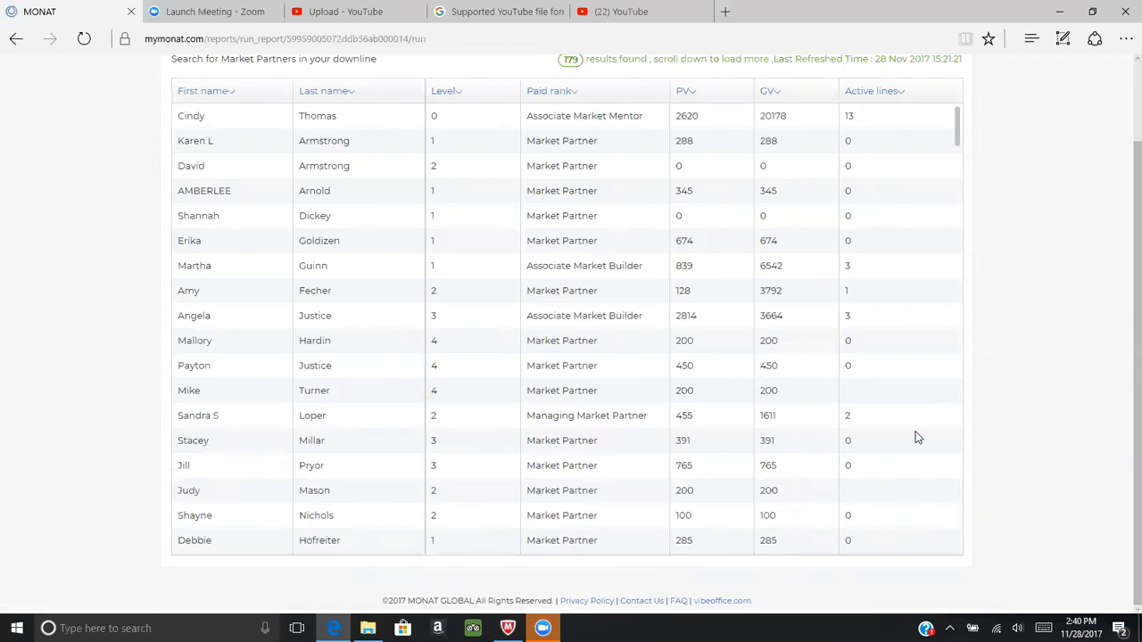
mouse_move(1122, 291)
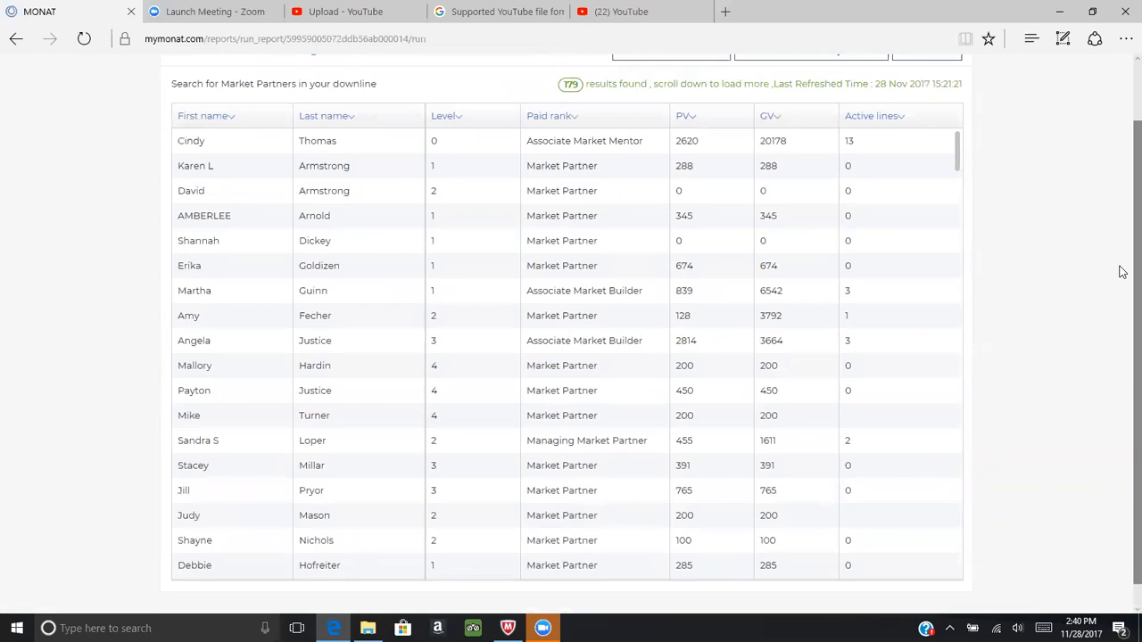
mouse_move(839, 323)
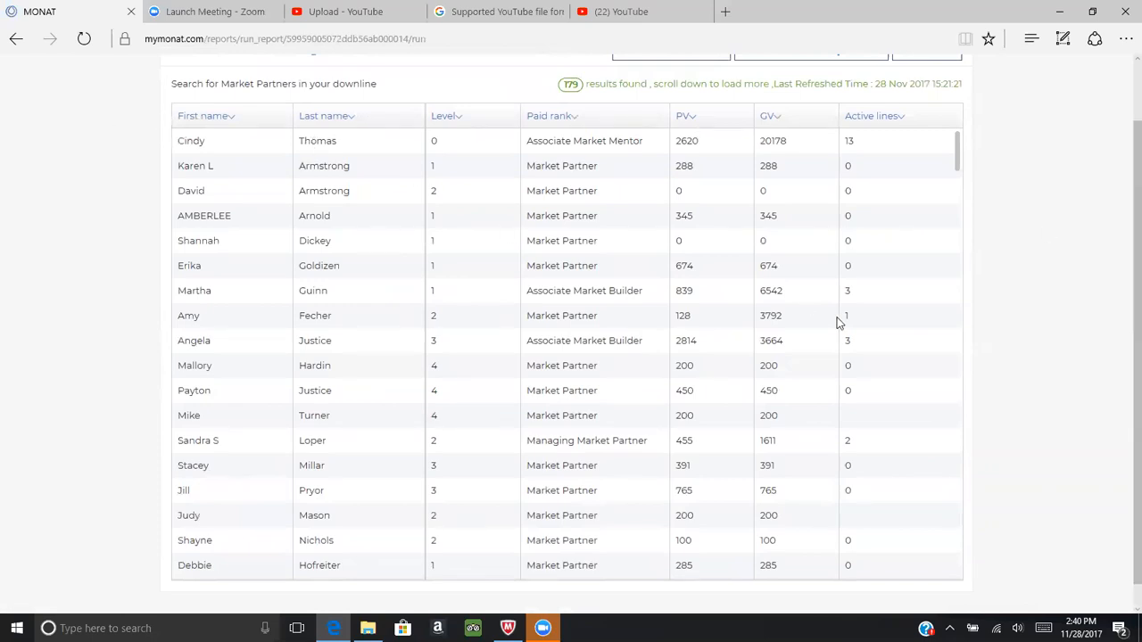
mouse_move(451, 228)
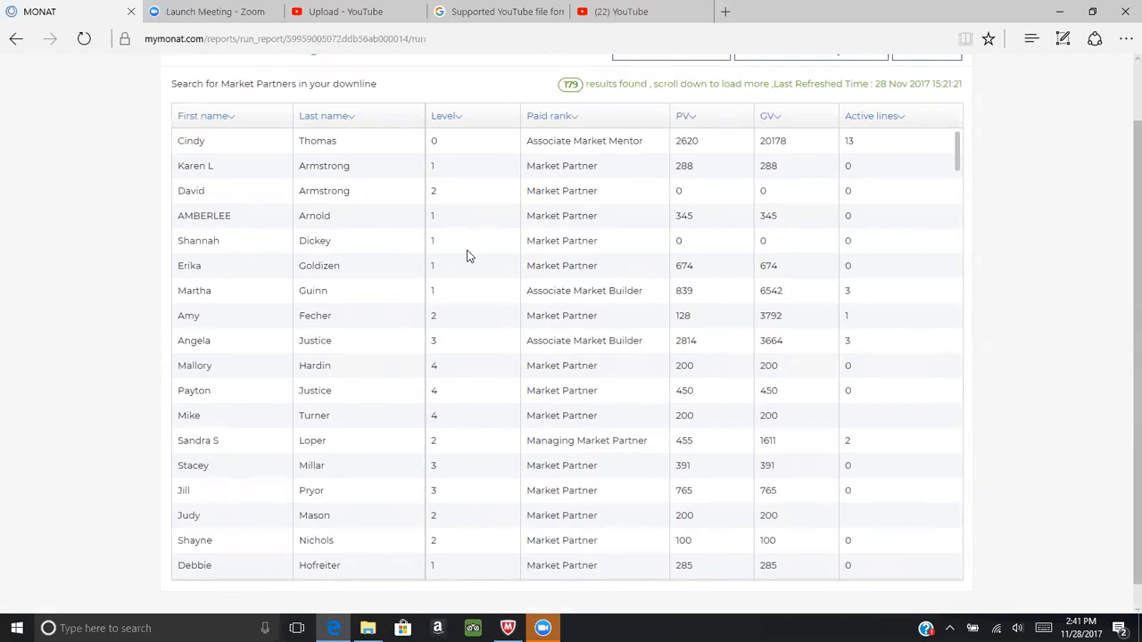
mouse_move(606, 514)
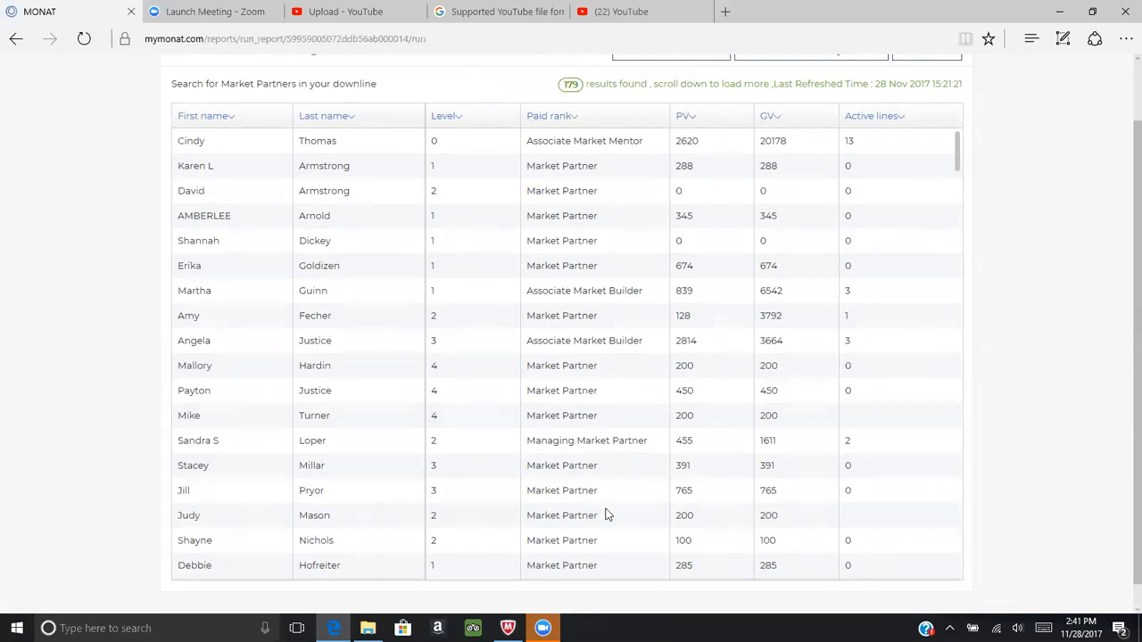
mouse_move(699, 141)
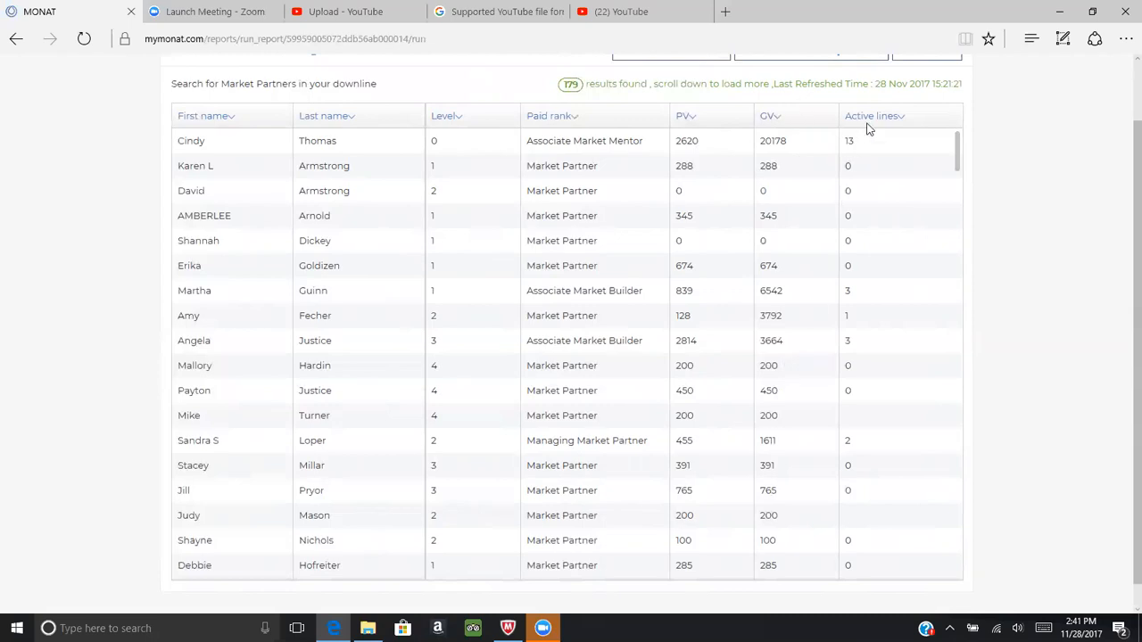
mouse_move(499, 183)
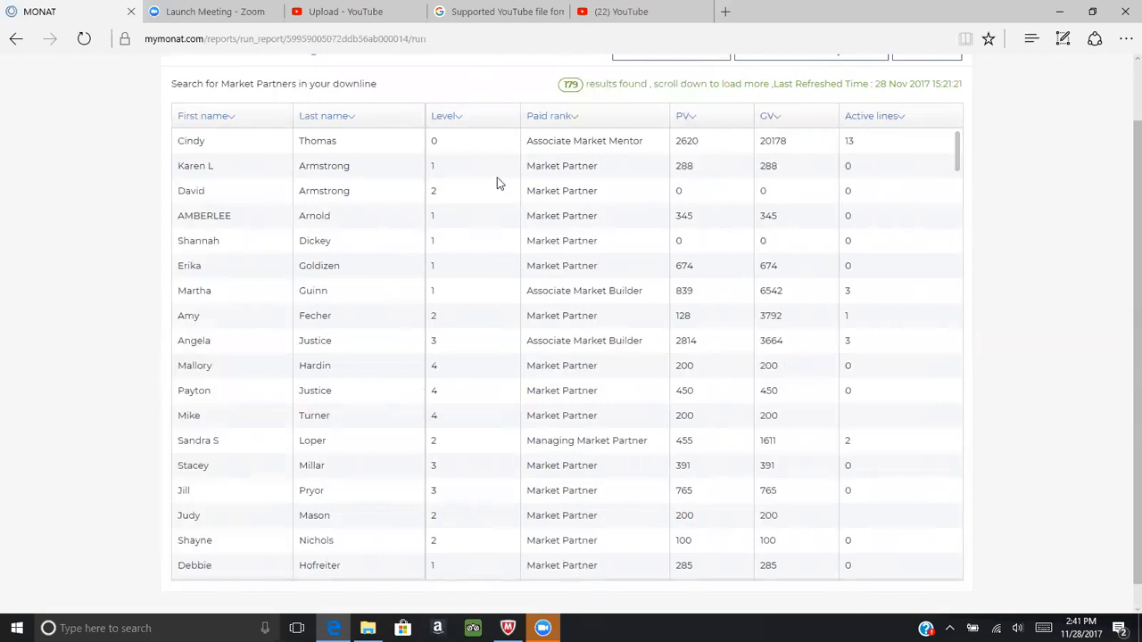
mouse_move(767, 122)
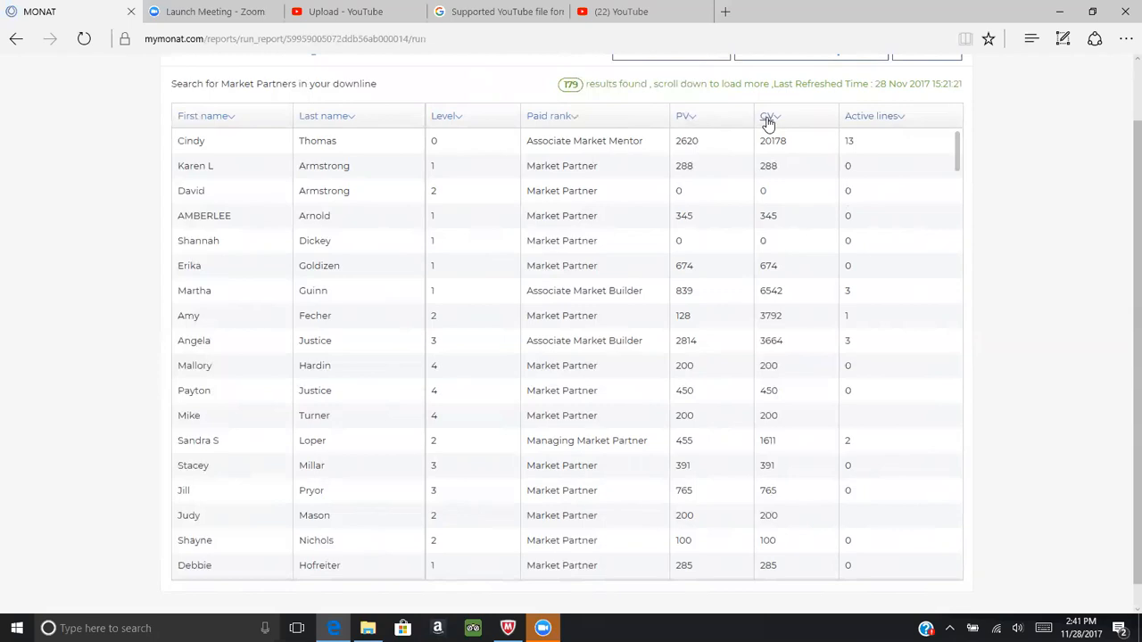
mouse_move(776, 125)
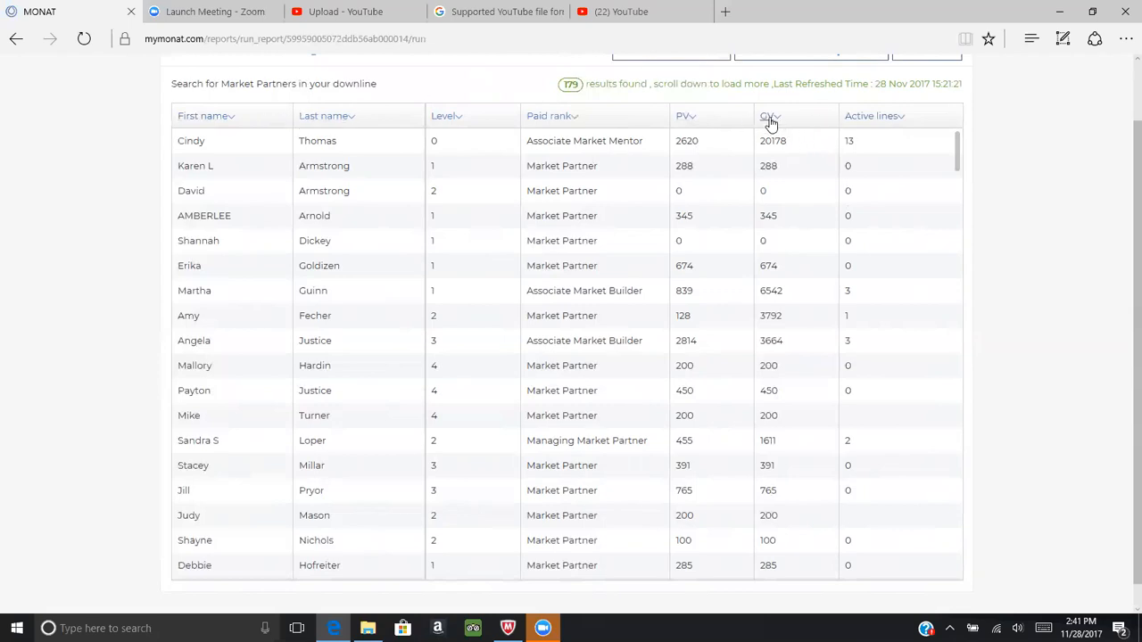
Sort the partner results by GV descending, then bring up the VIBE reports list
left_click(769, 121)
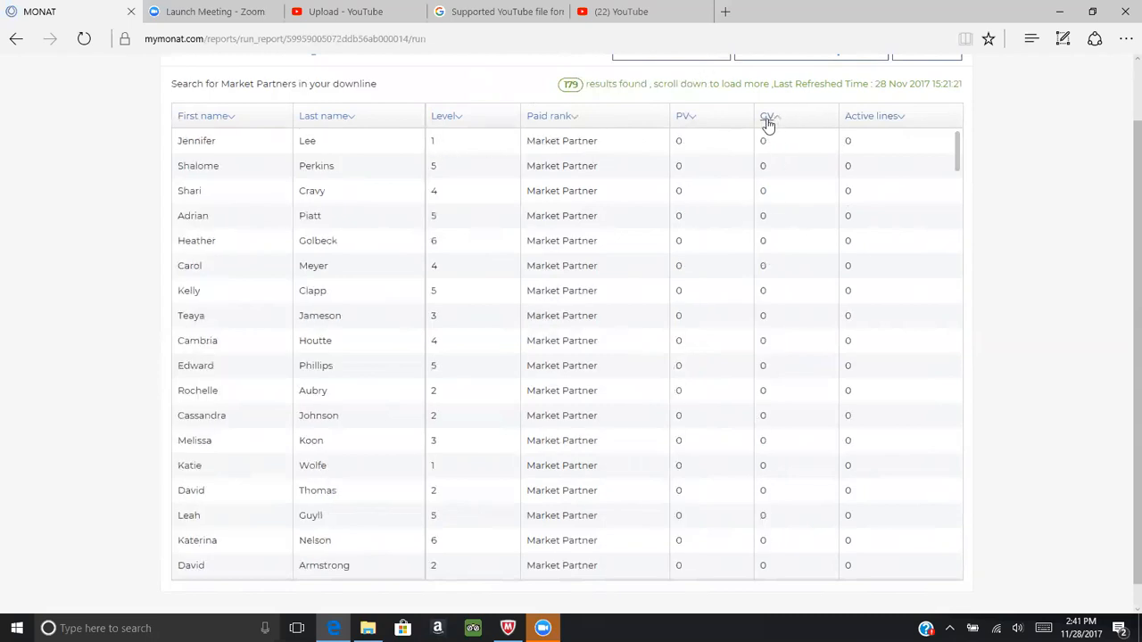
left_click(769, 120)
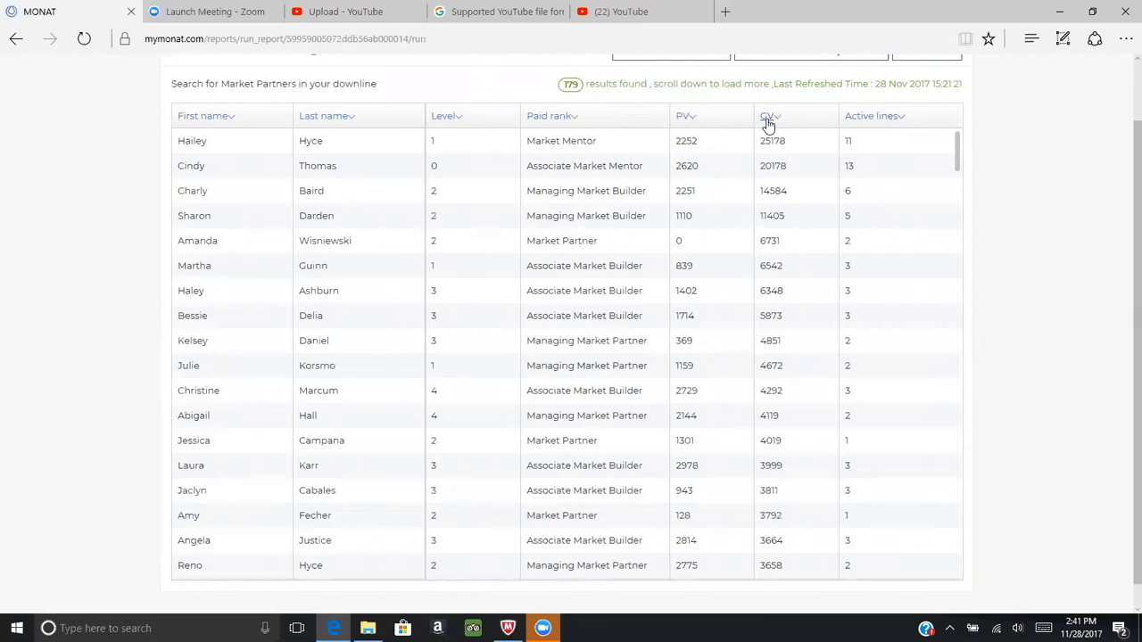
mouse_move(807, 124)
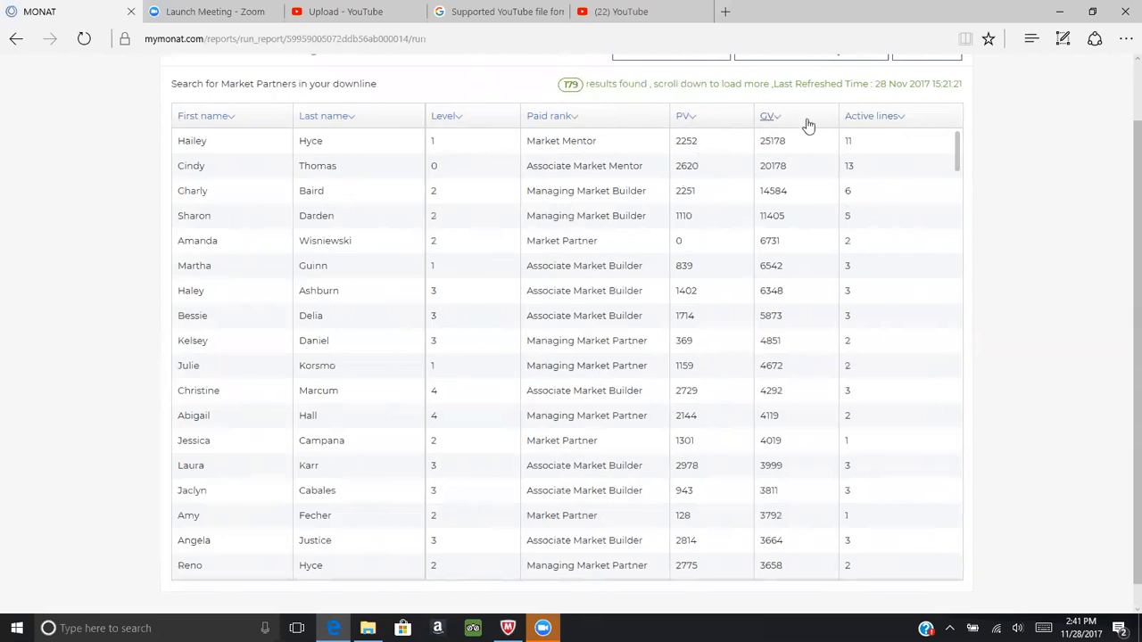
mouse_move(789, 143)
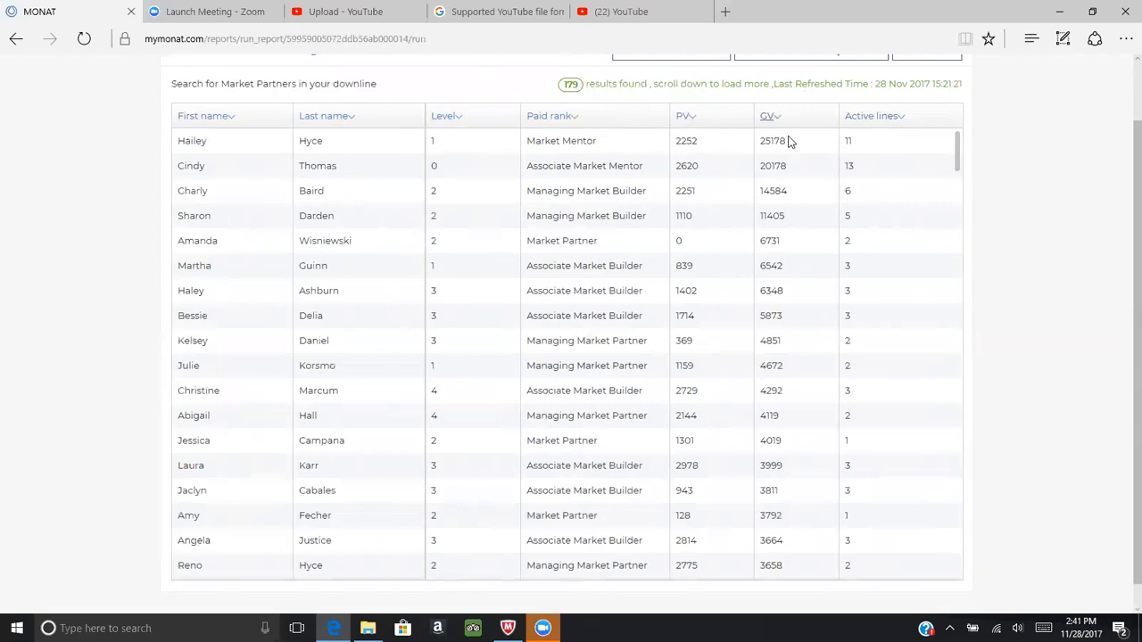
mouse_move(384, 222)
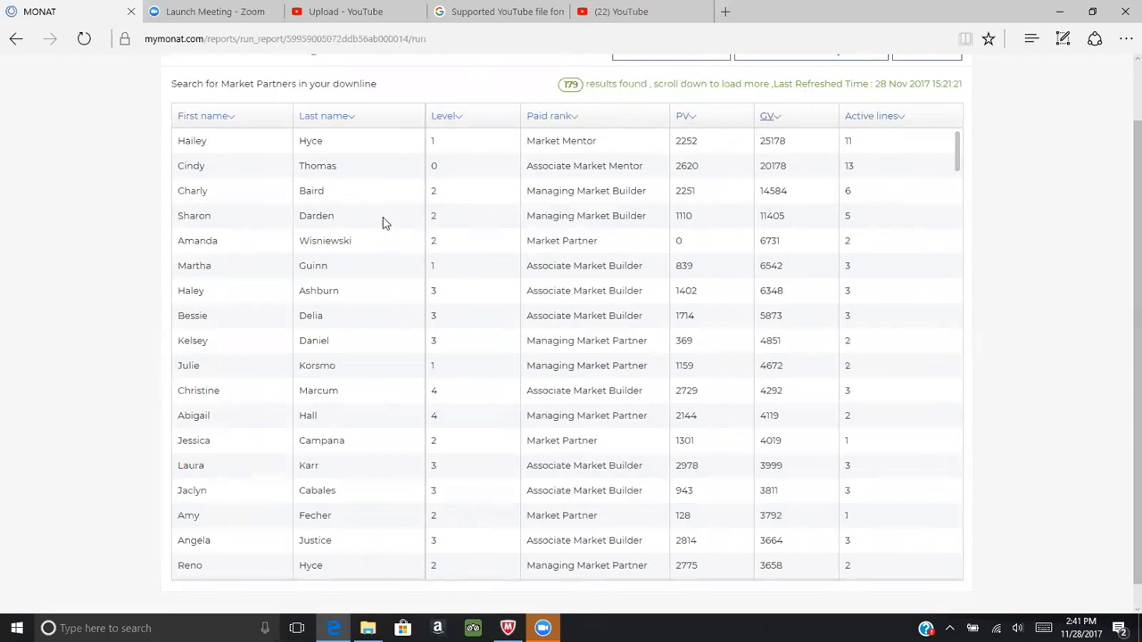
mouse_move(390, 137)
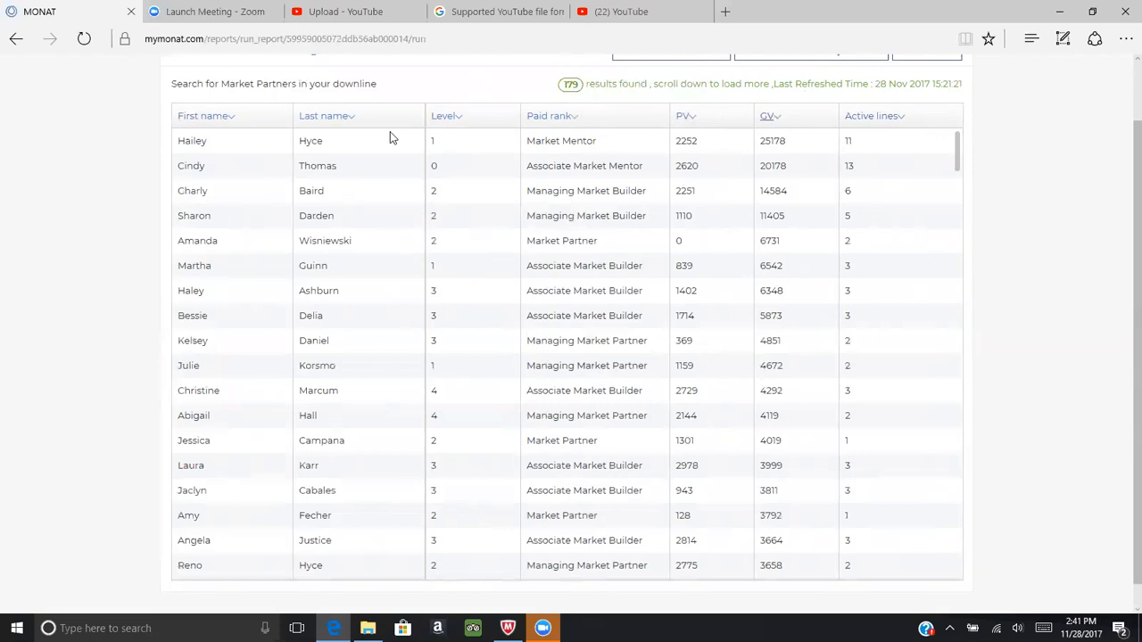
mouse_move(659, 135)
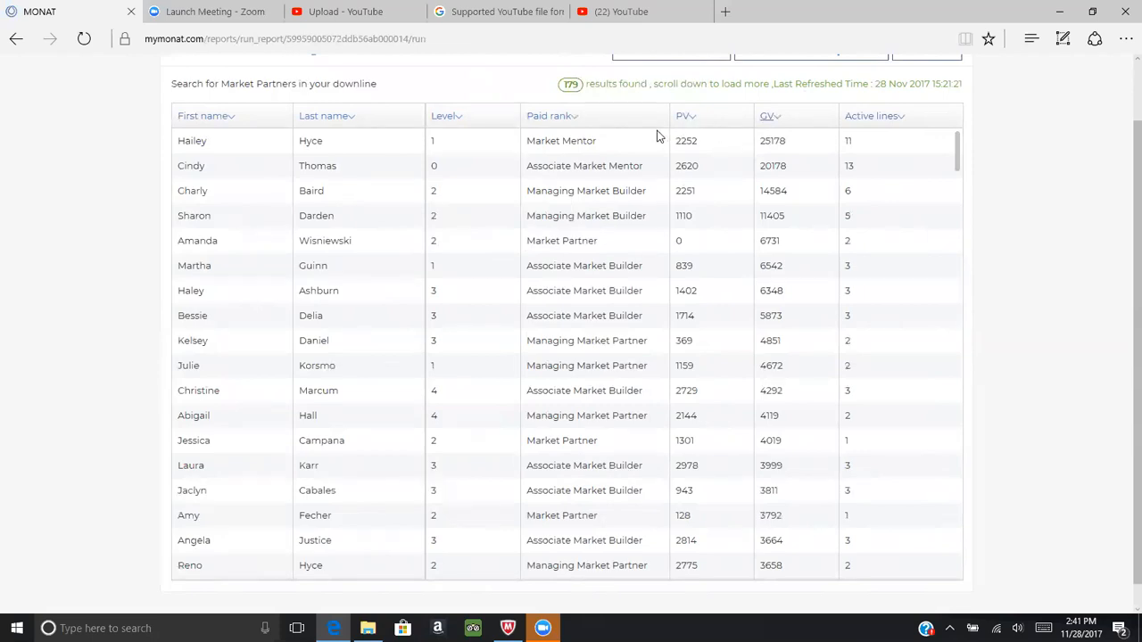
mouse_move(563, 130)
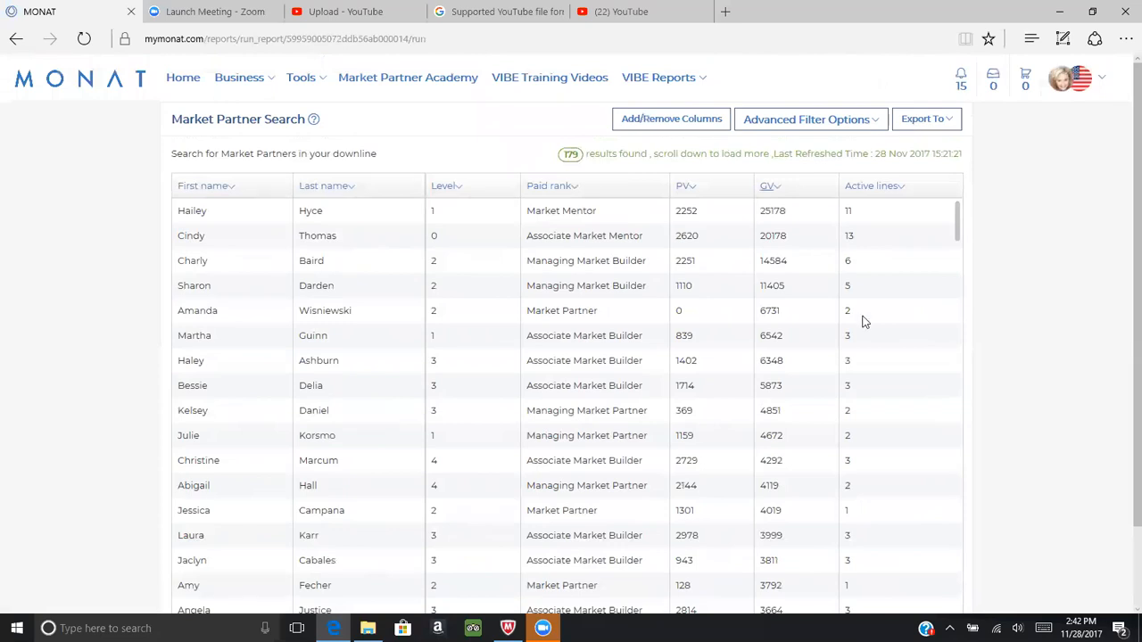
mouse_move(634, 78)
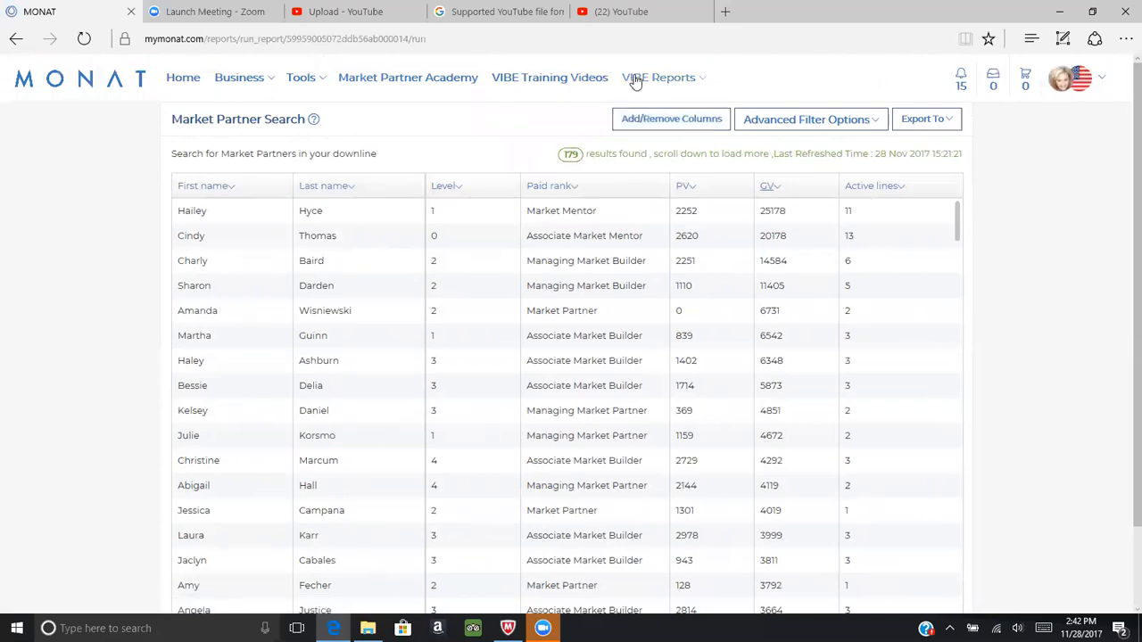
left_click(658, 78)
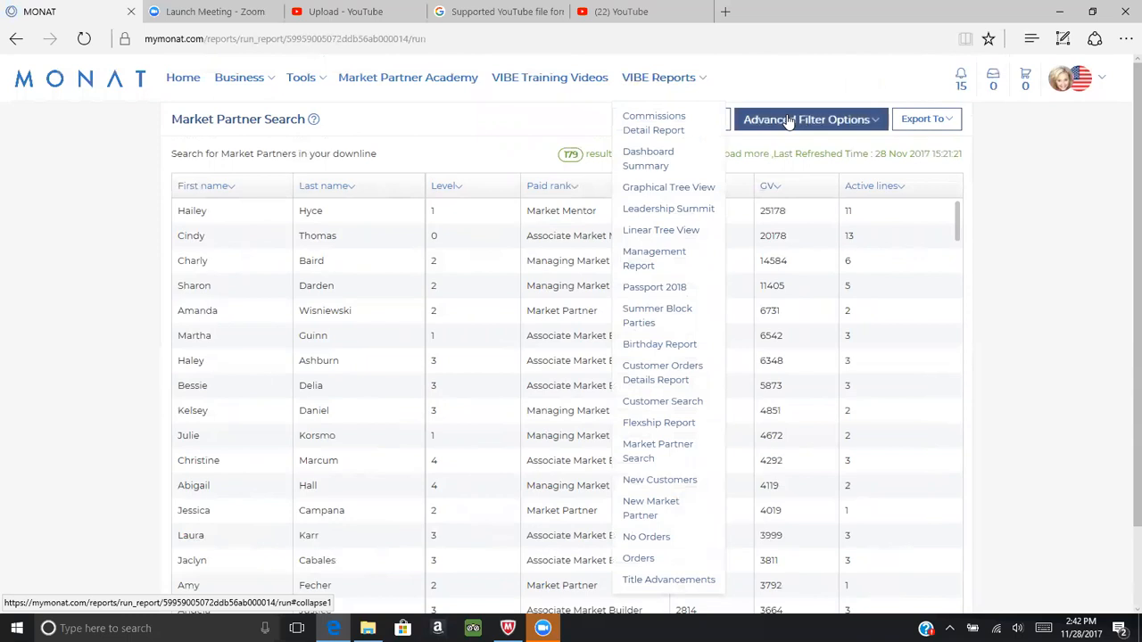
Reopen the Advanced Filter Options showing Market Partner ID 356266
left_click(807, 119)
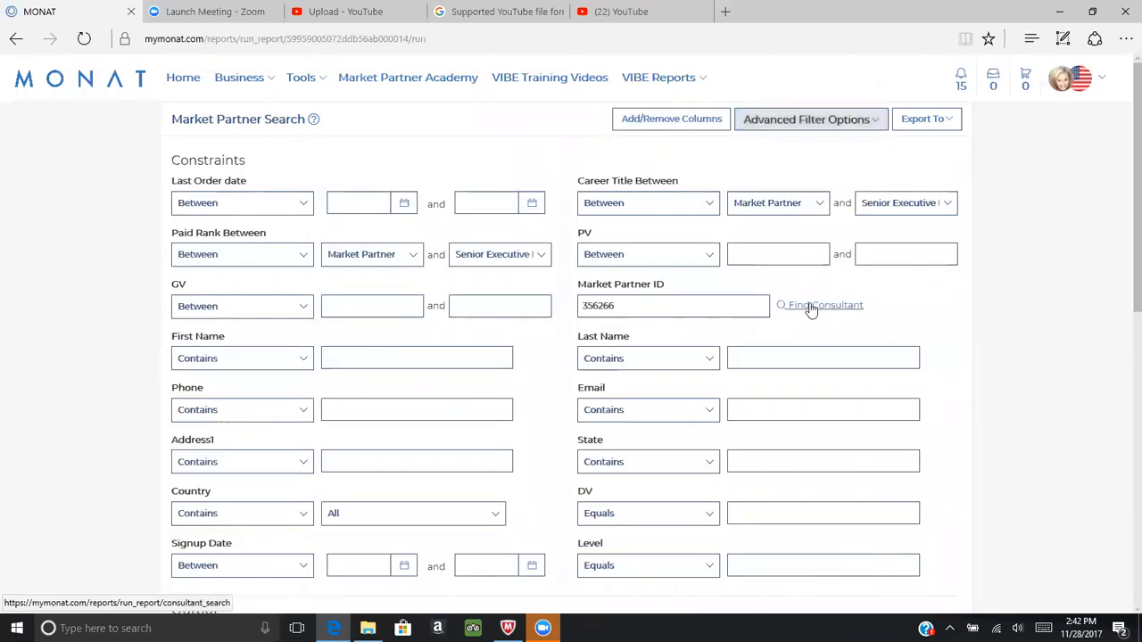
Search Consultant Lookup for 'Justice' and set the matching partner's ID as the filter
left_click(820, 304)
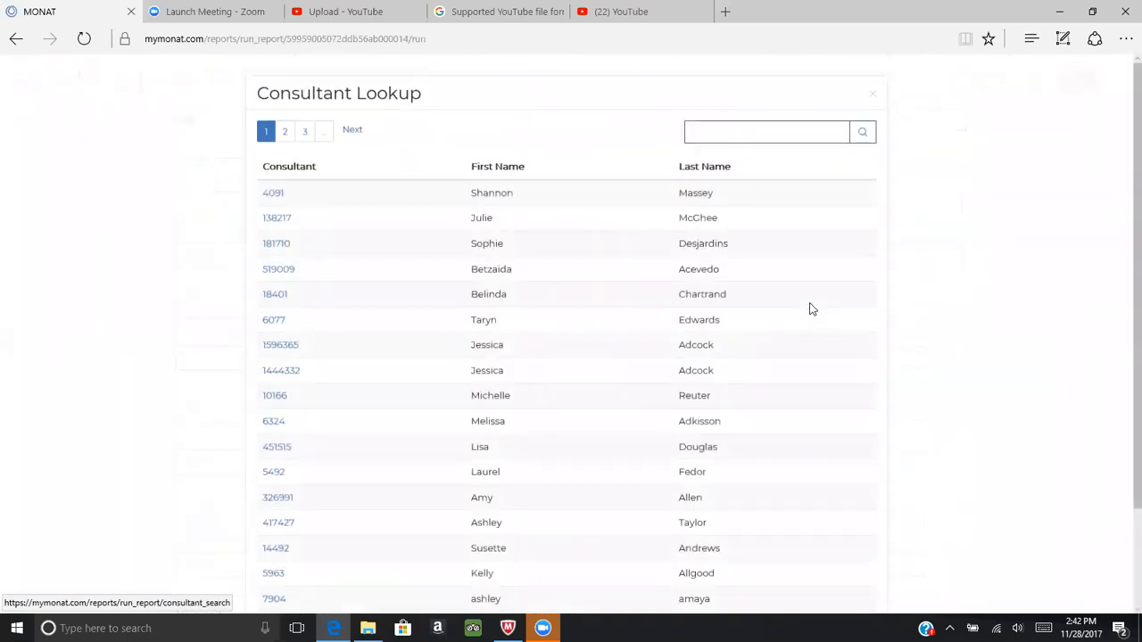
left_click(767, 131)
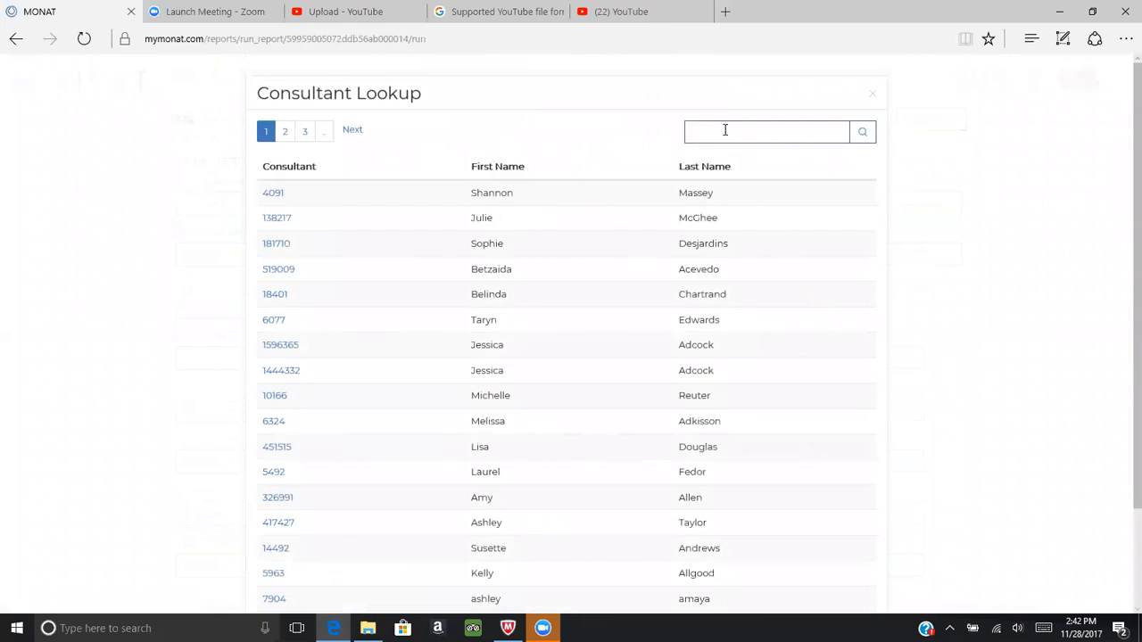
type("am")
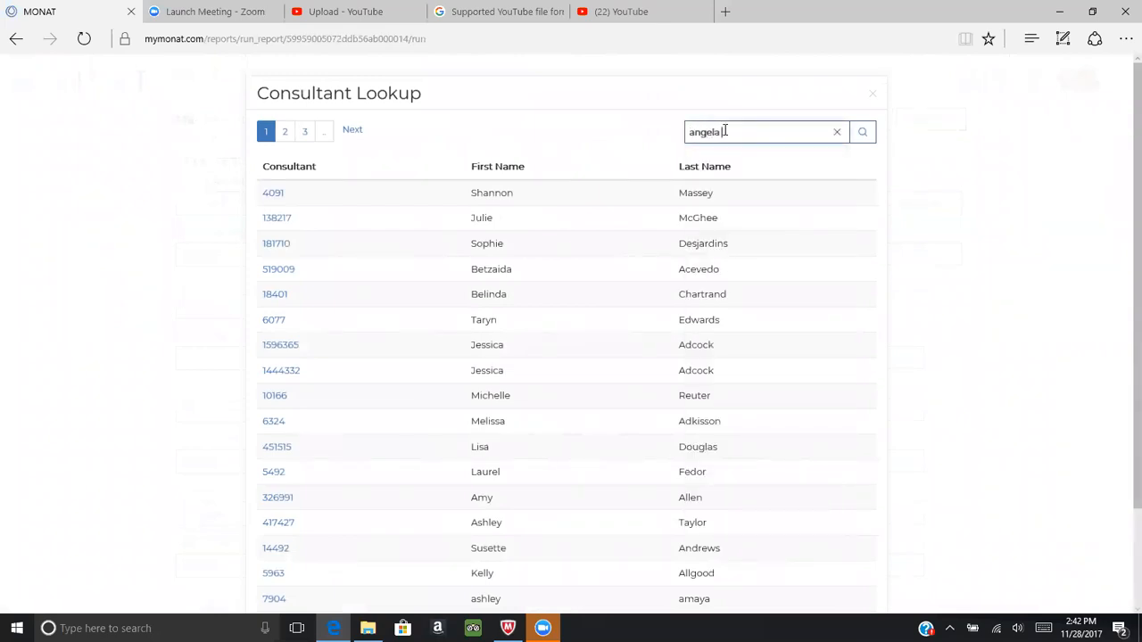
type("justice")
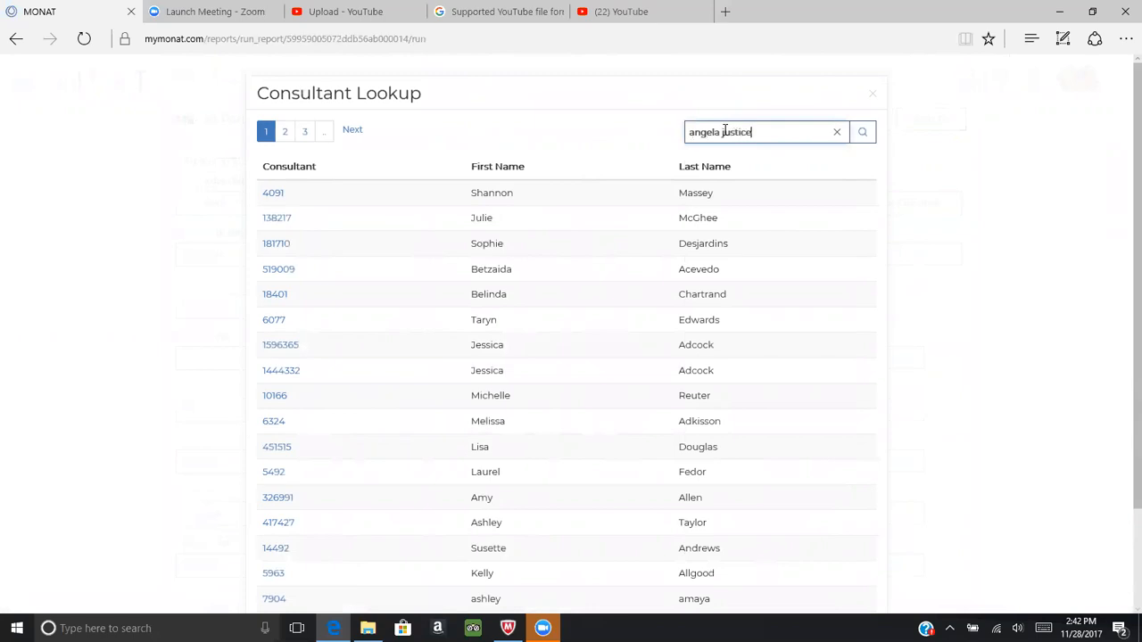
left_click(862, 132)
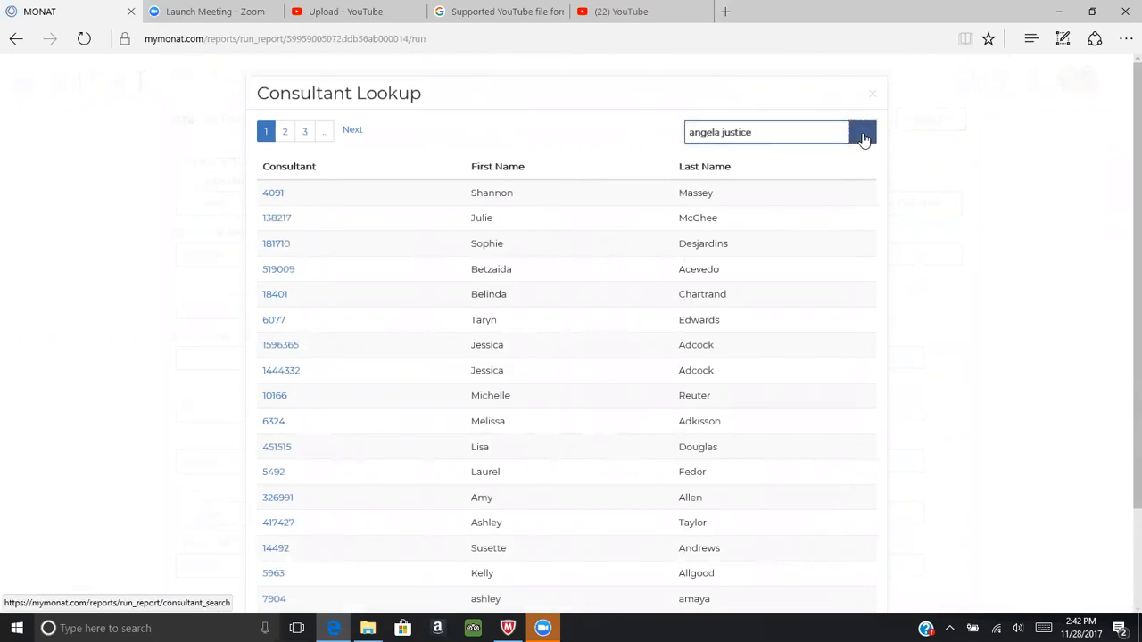
left_click(863, 132)
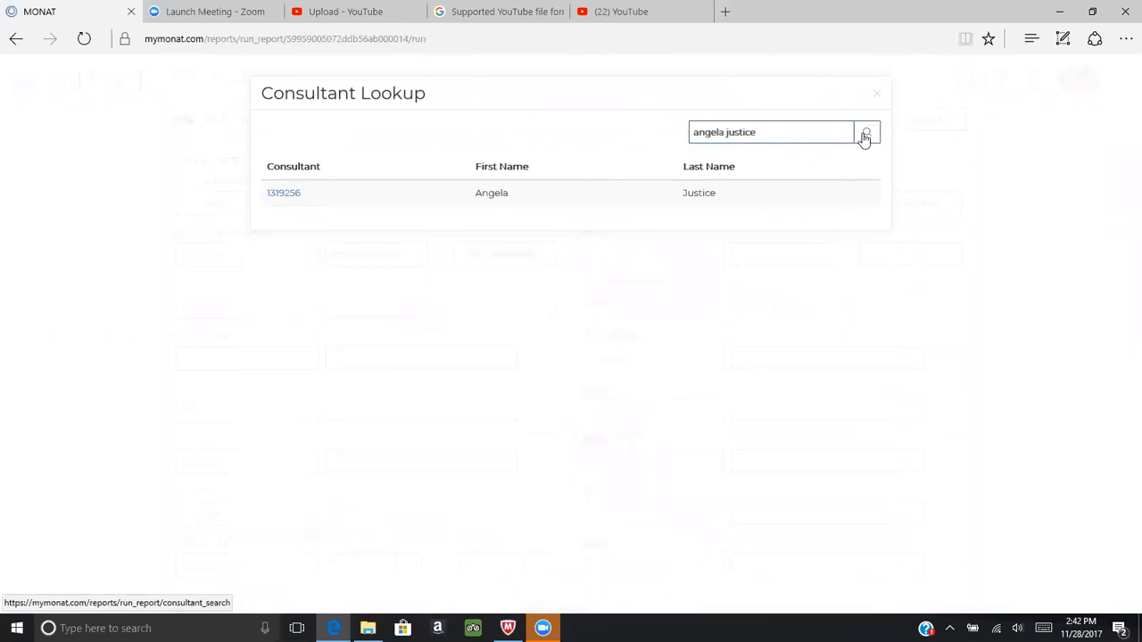
mouse_move(284, 192)
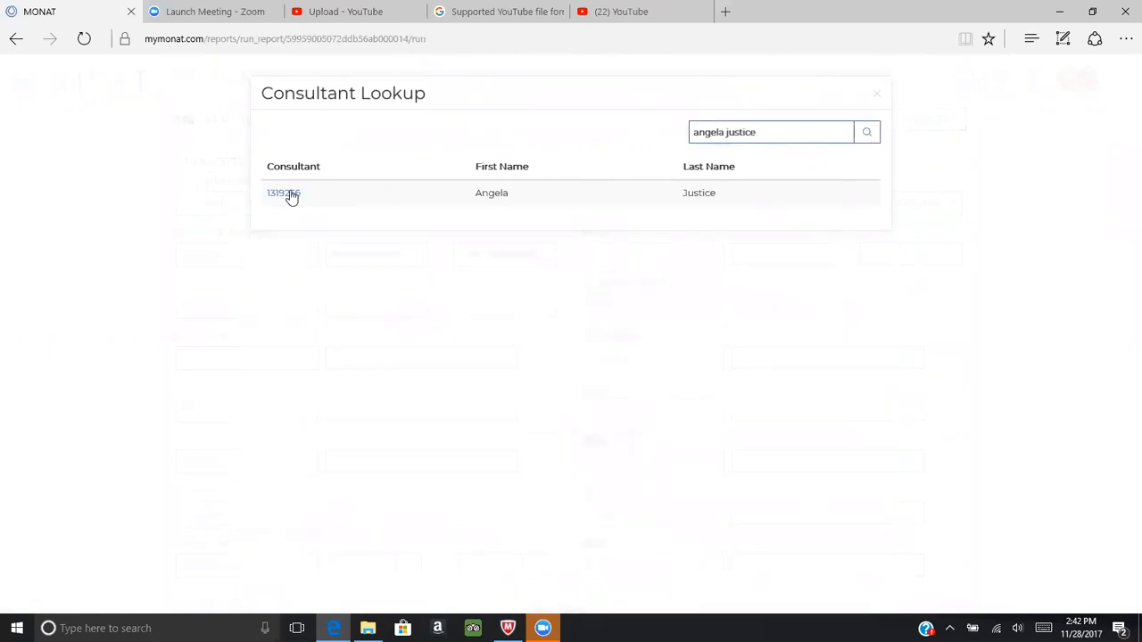
mouse_move(287, 221)
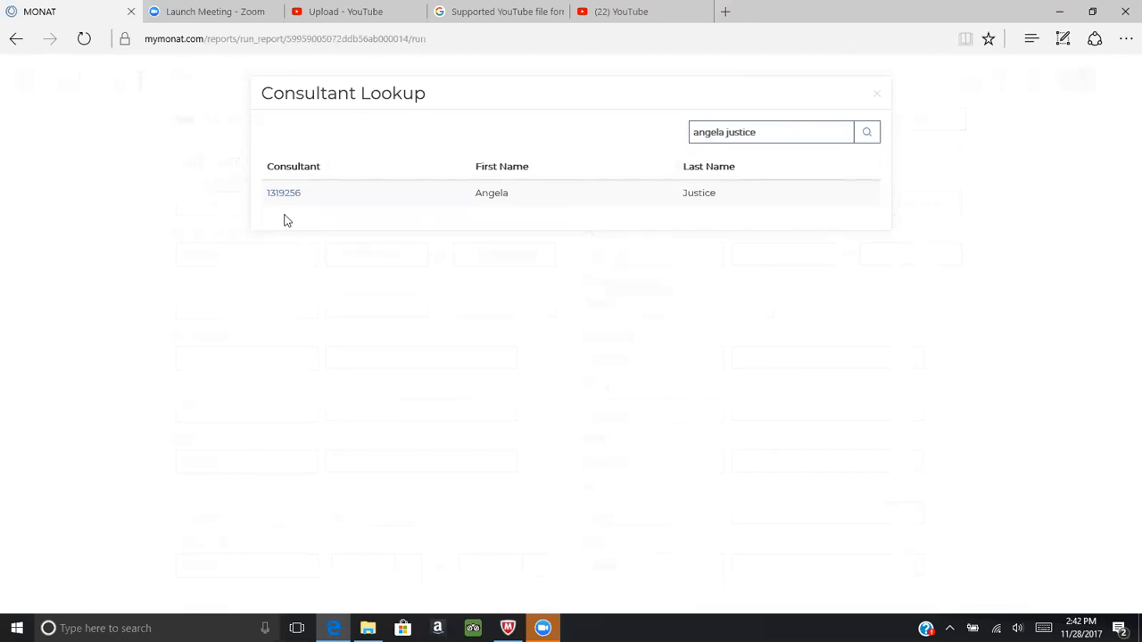
left_click(284, 193)
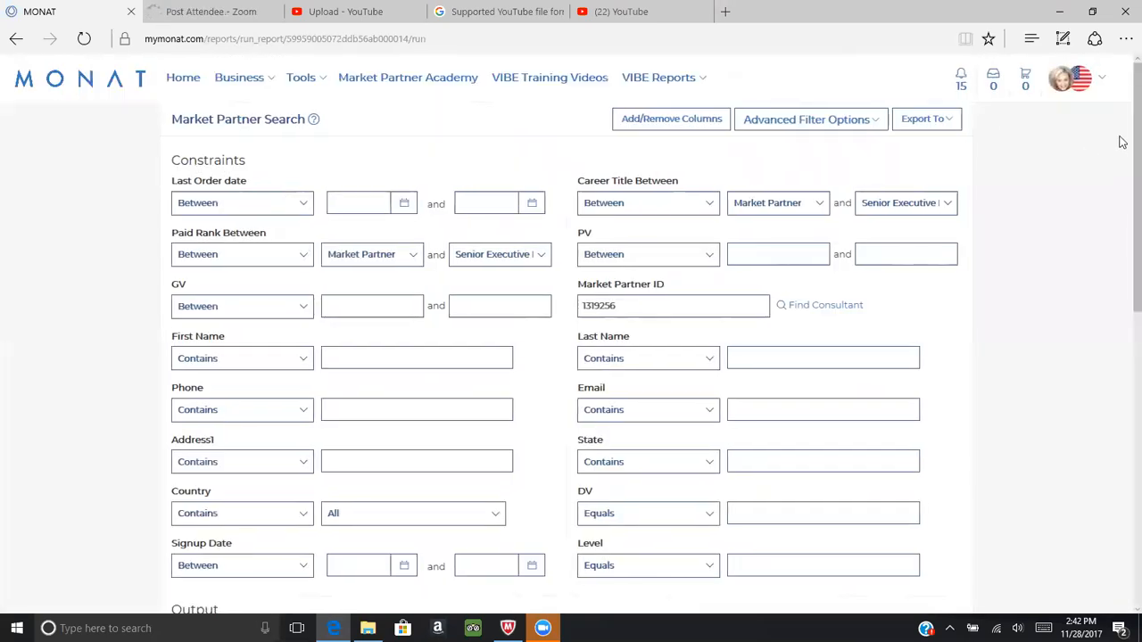
scroll("down", 3)
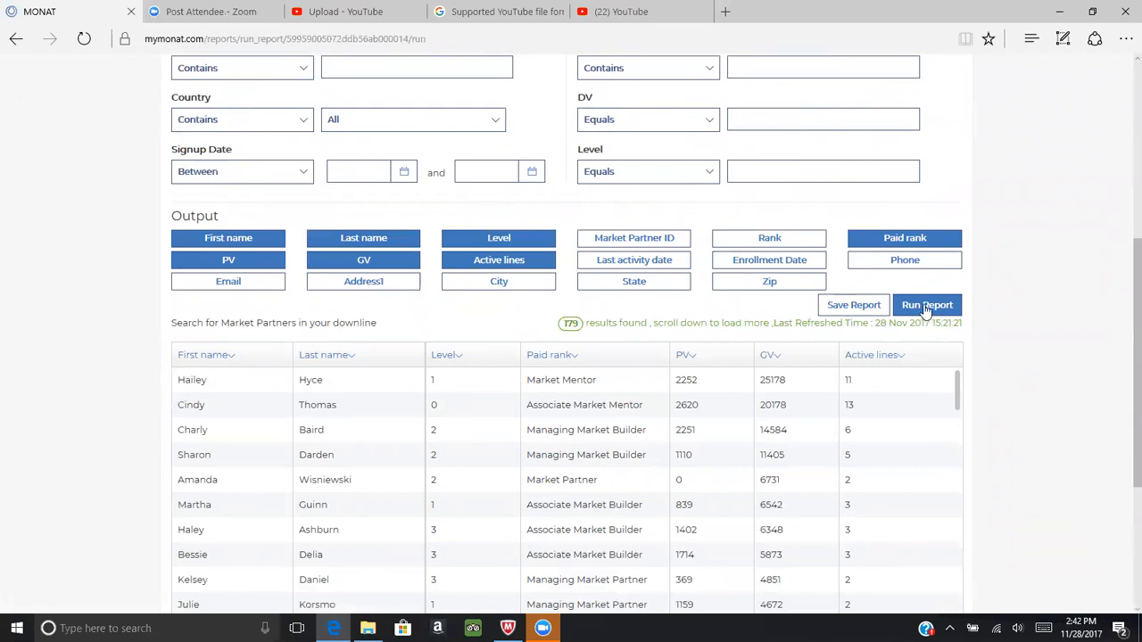
left_click(927, 304)
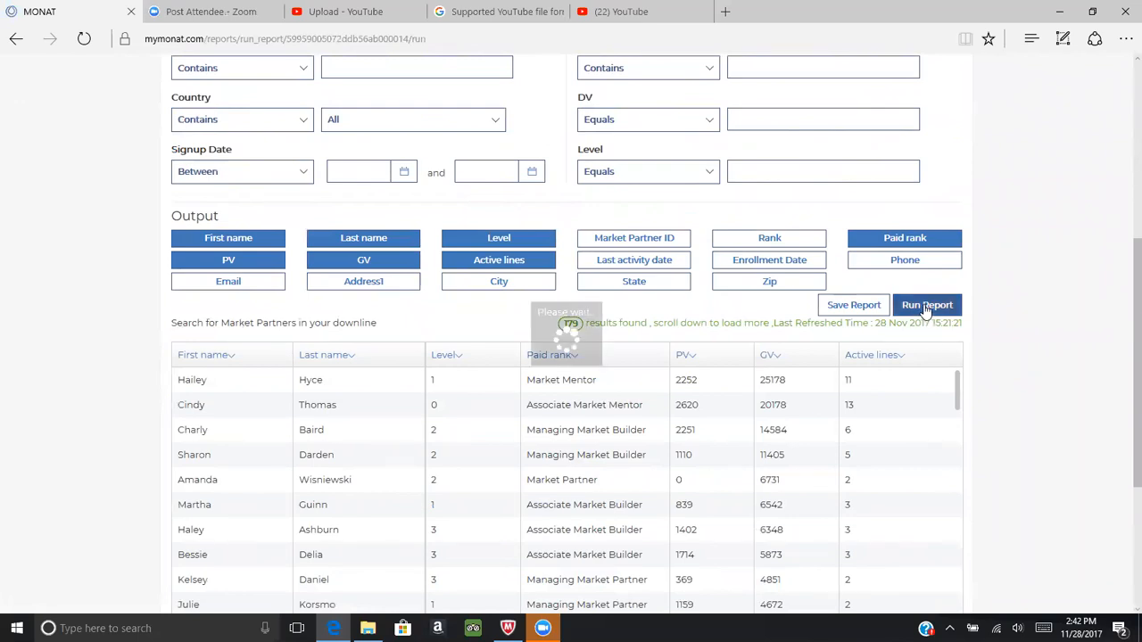
left_click(927, 305)
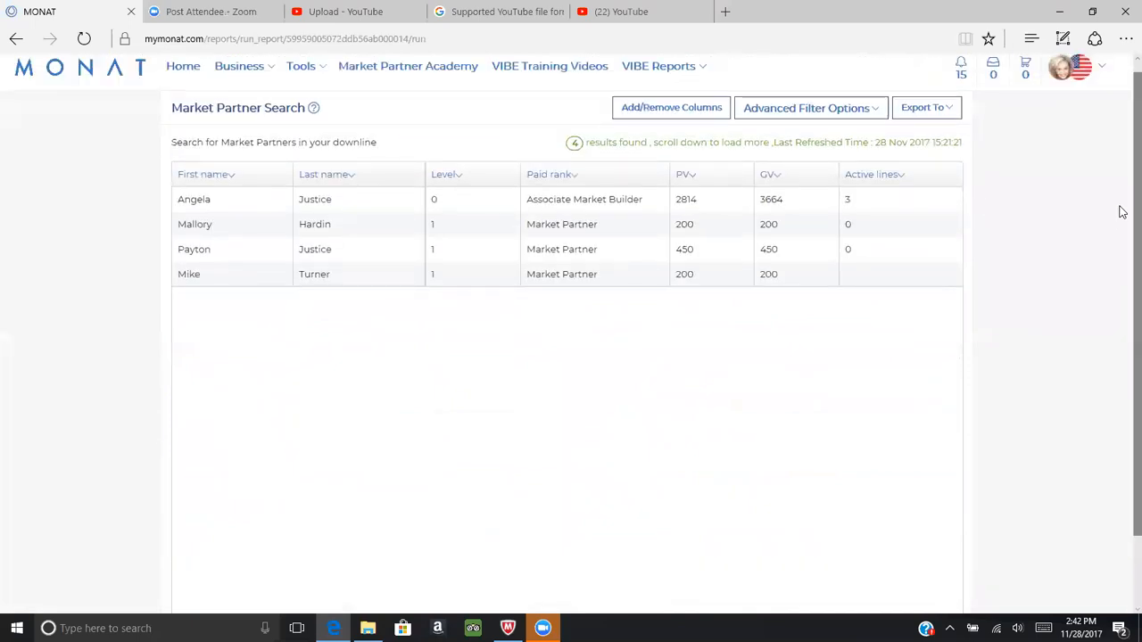
mouse_move(743, 430)
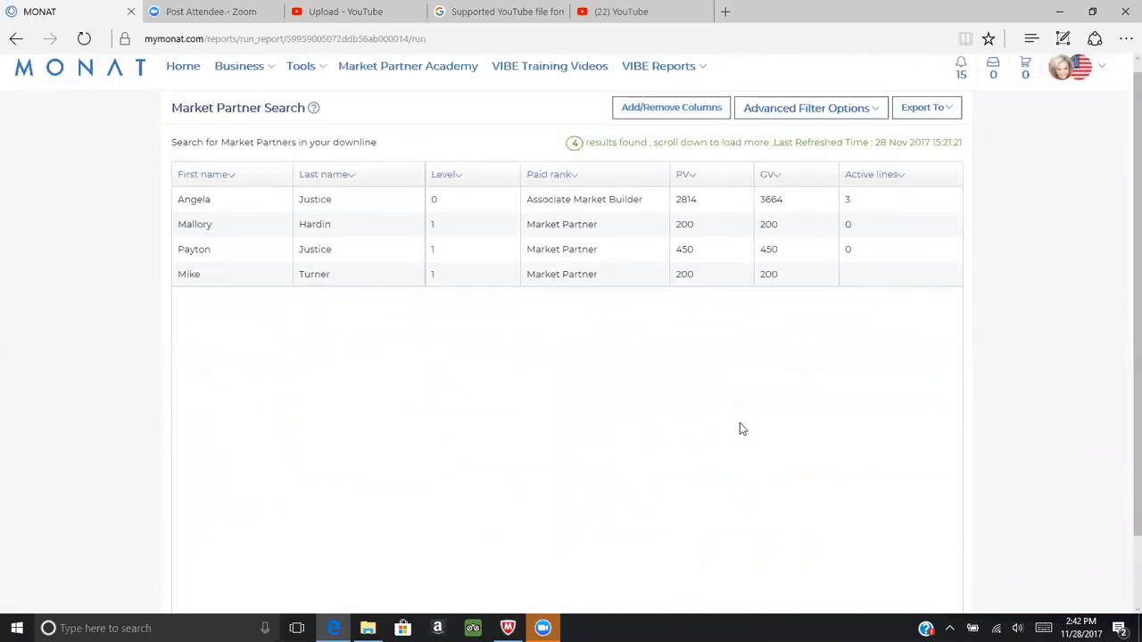
mouse_move(819, 322)
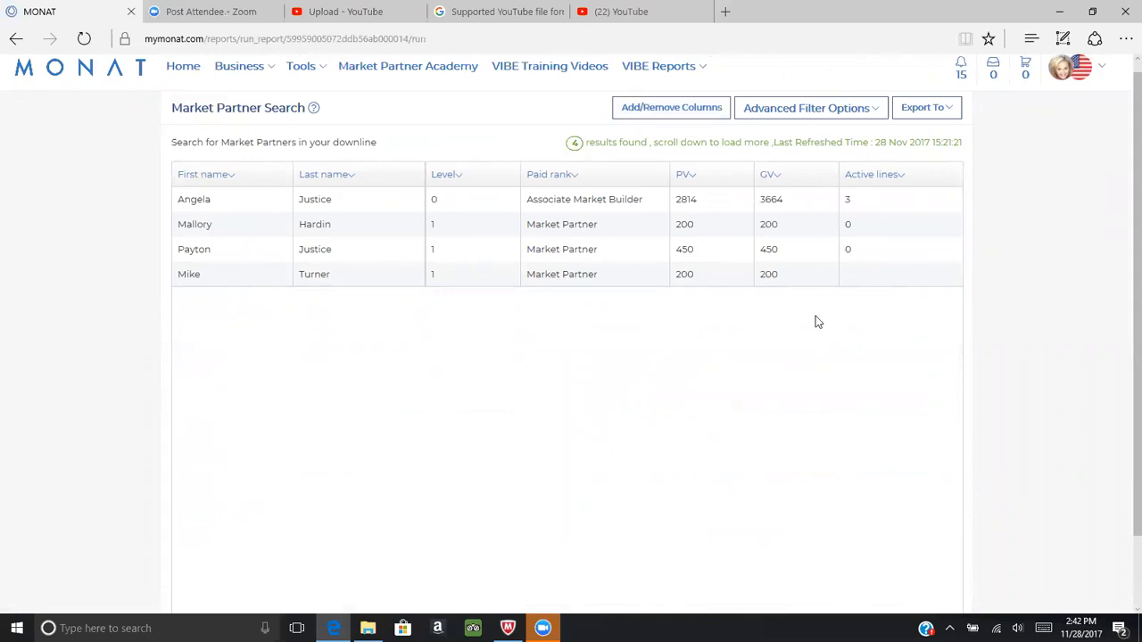
mouse_move(897, 319)
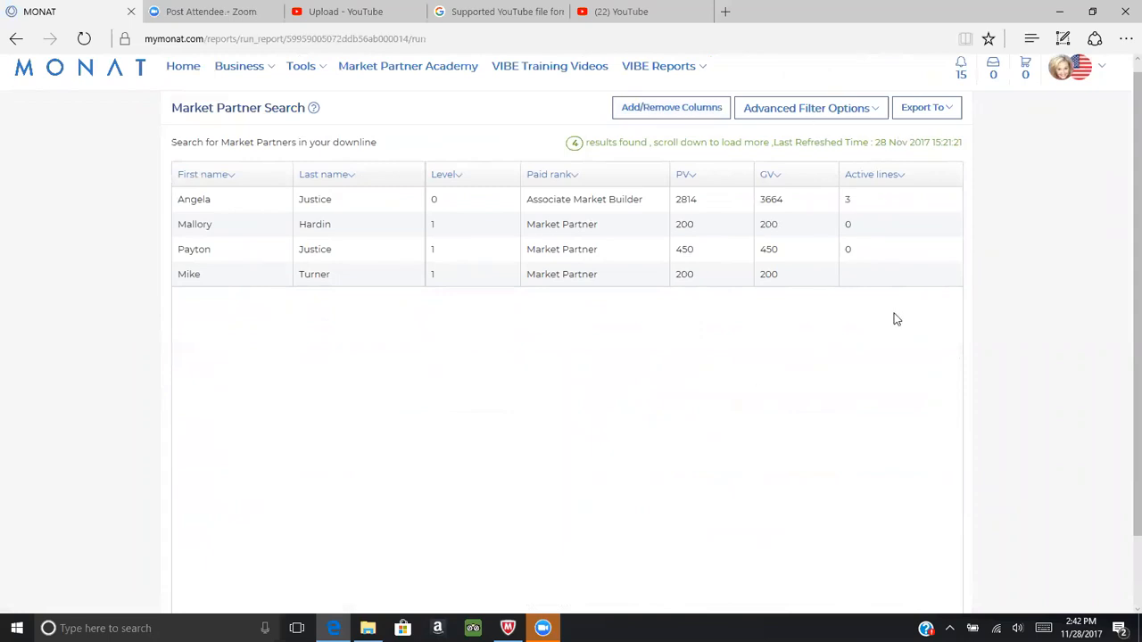
mouse_move(461, 151)
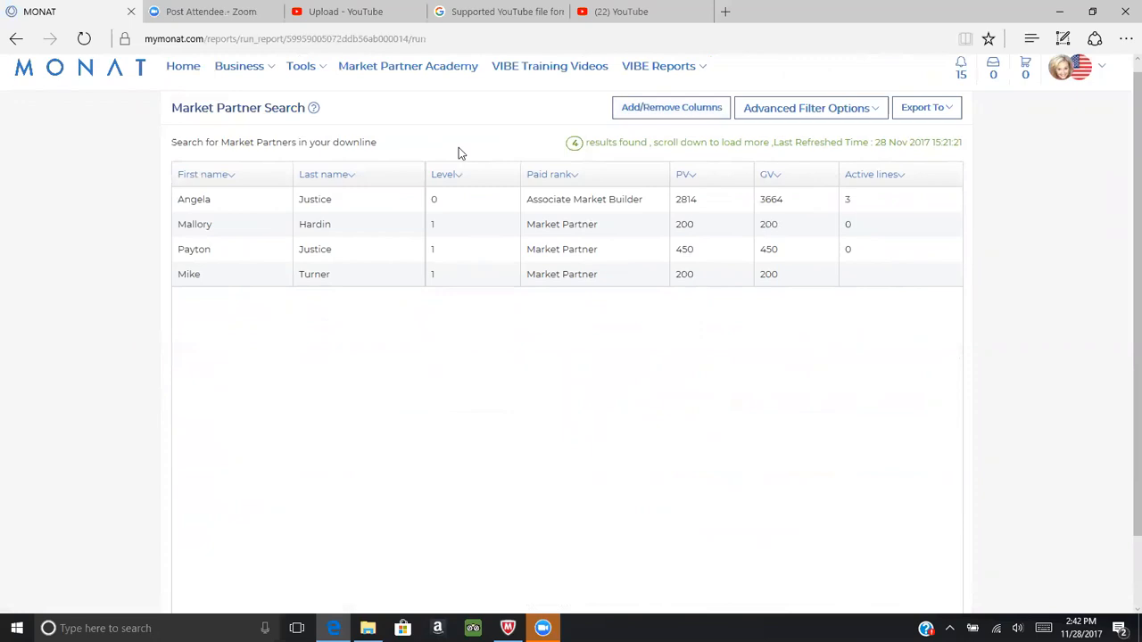
mouse_move(970, 398)
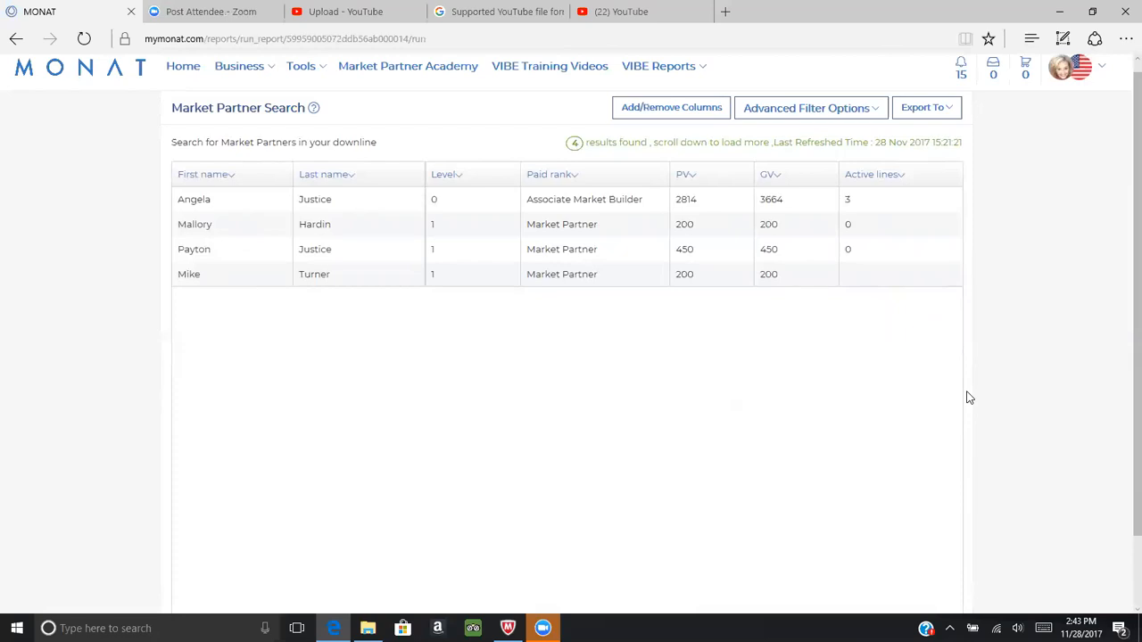
mouse_move(1122, 182)
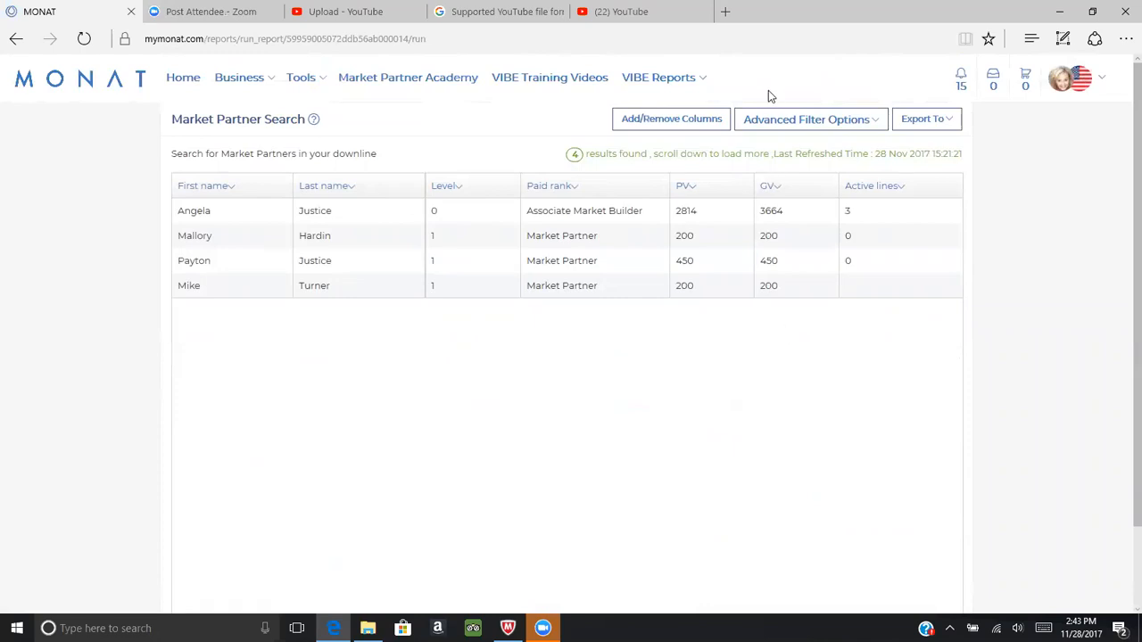
mouse_move(1070, 241)
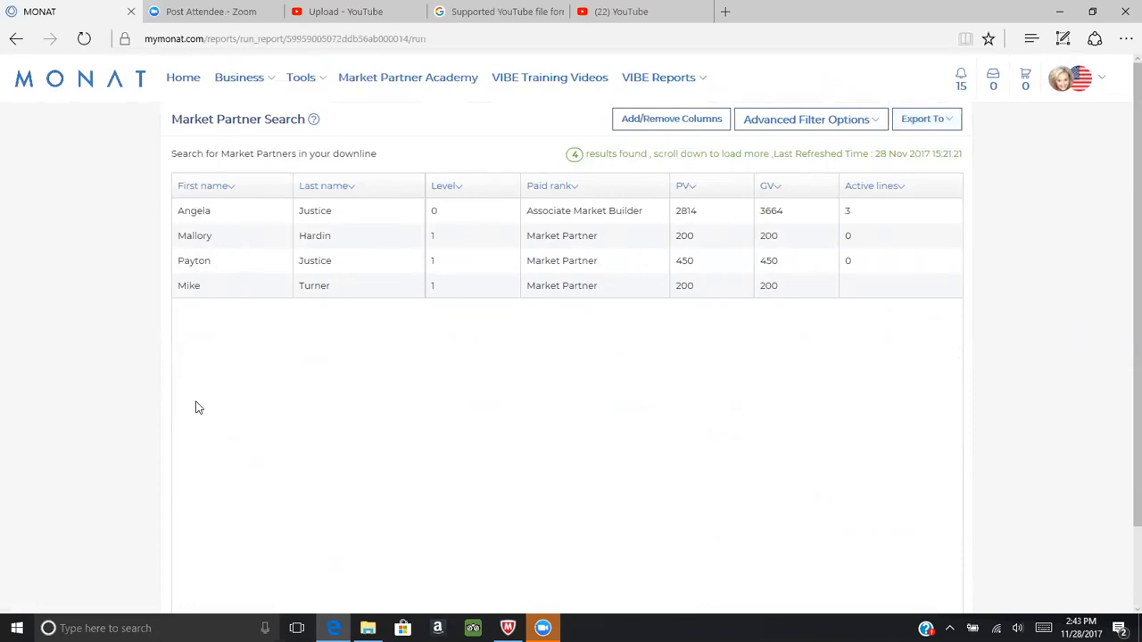
mouse_move(571, 276)
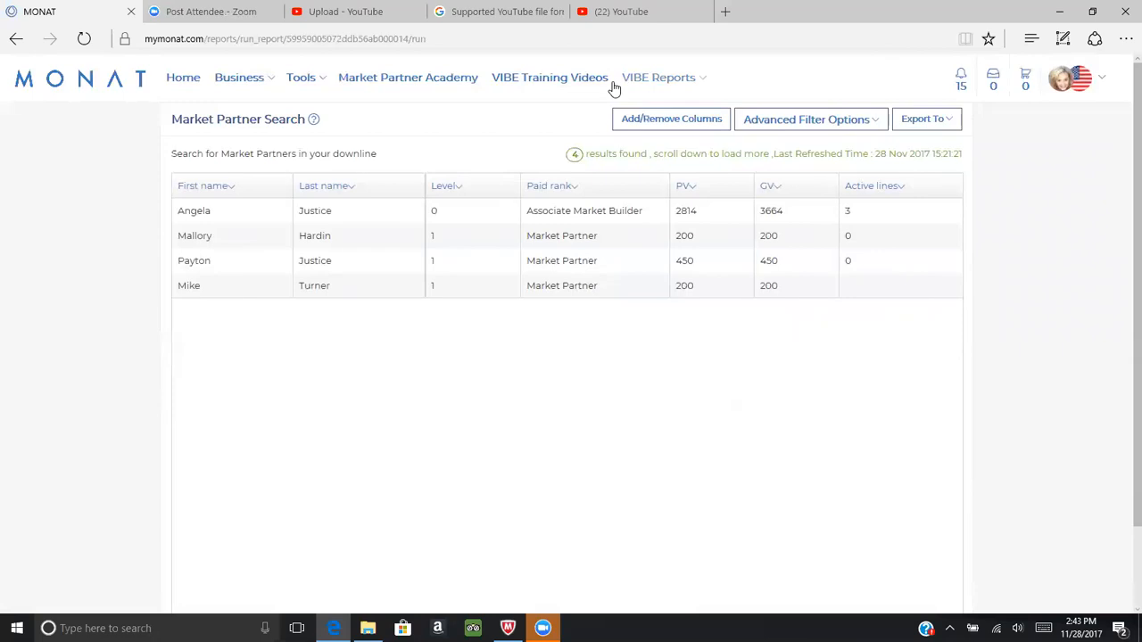
mouse_move(632, 443)
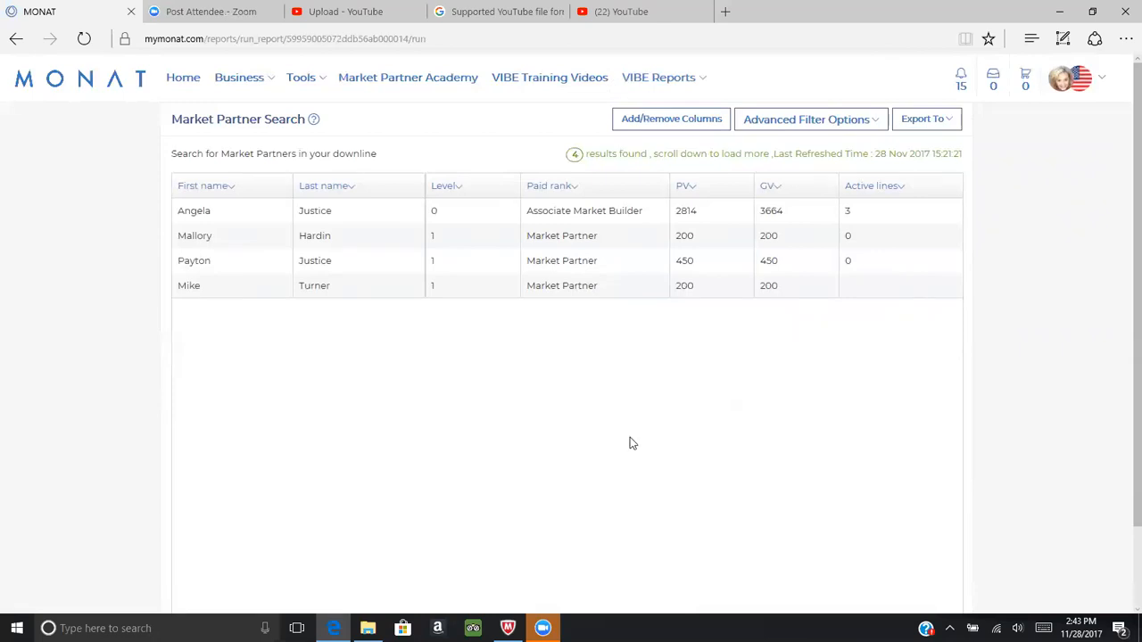
mouse_move(646, 274)
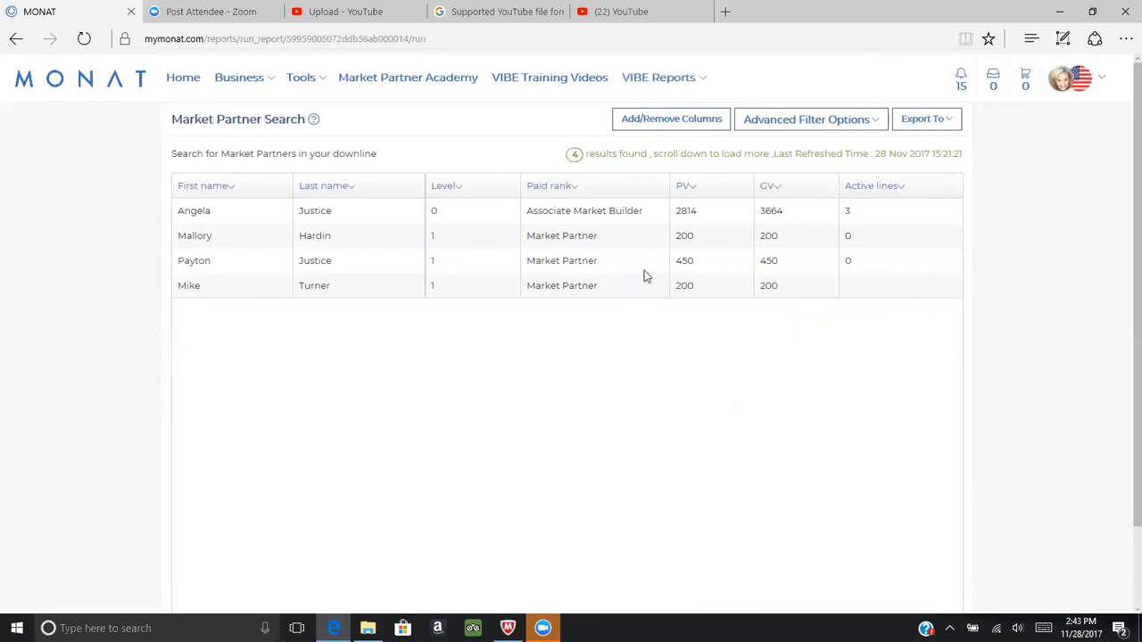
mouse_move(673, 352)
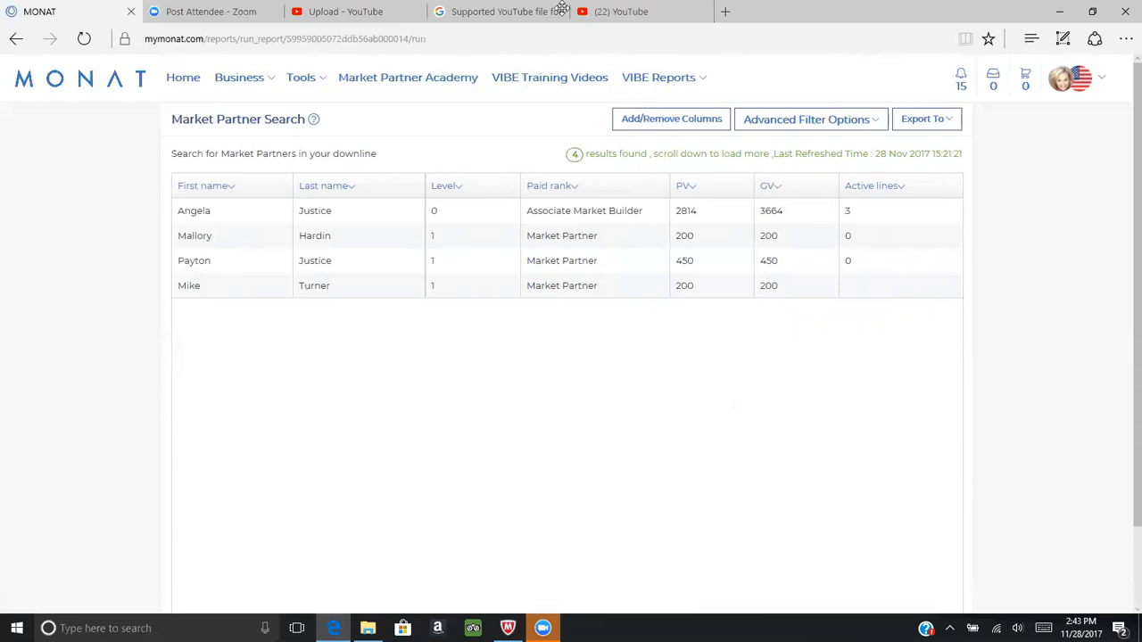
mouse_move(757, 113)
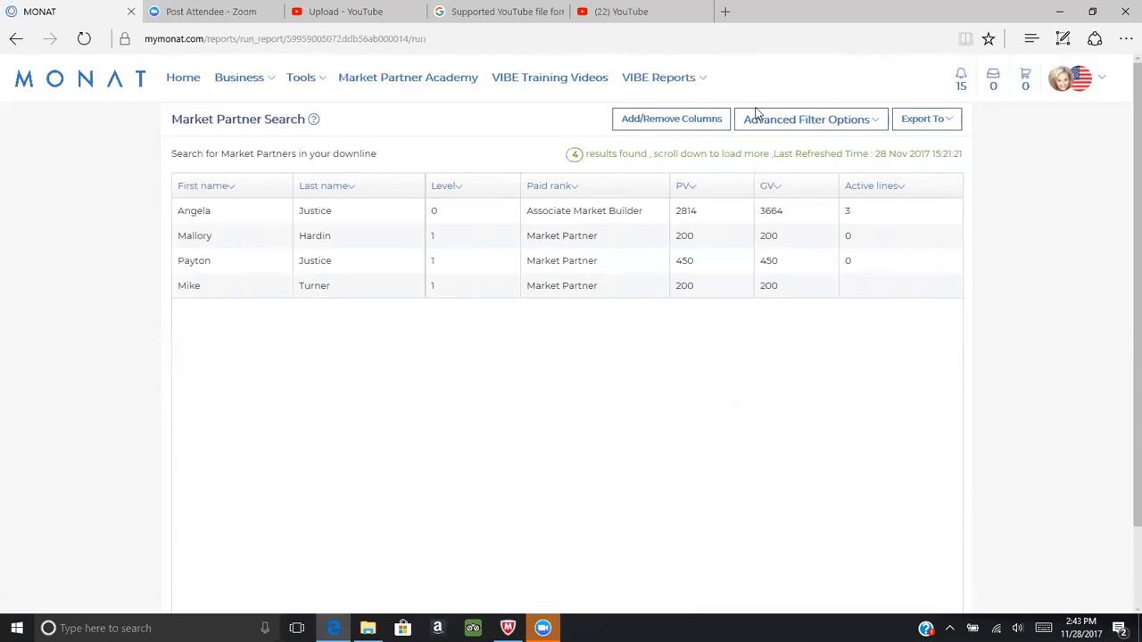